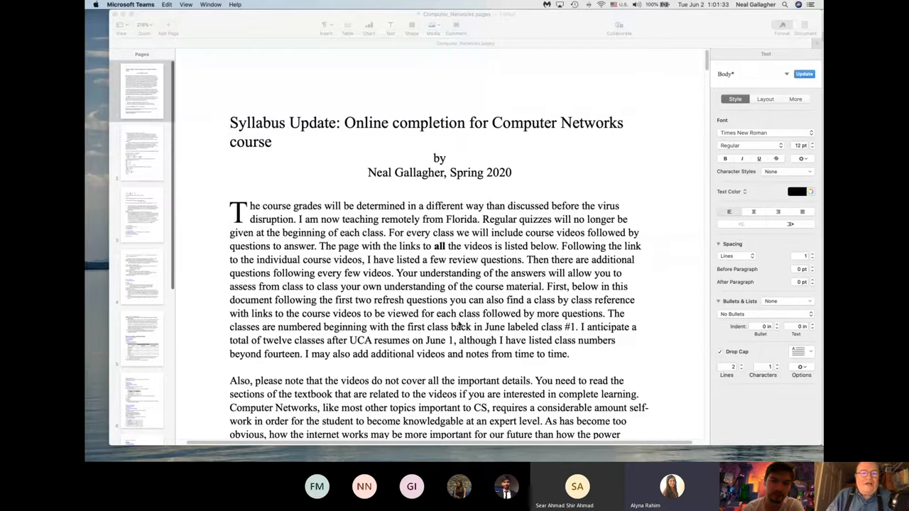
mouse_move(487, 325)
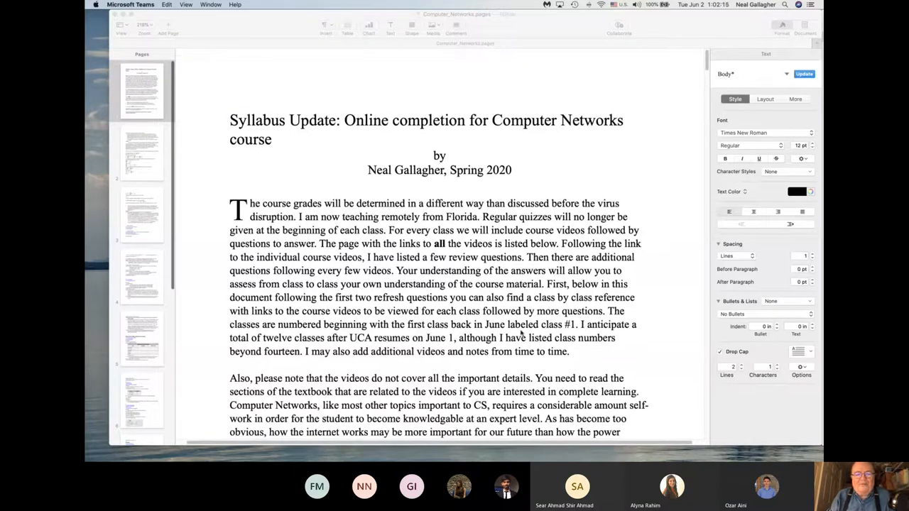
mouse_move(505, 335)
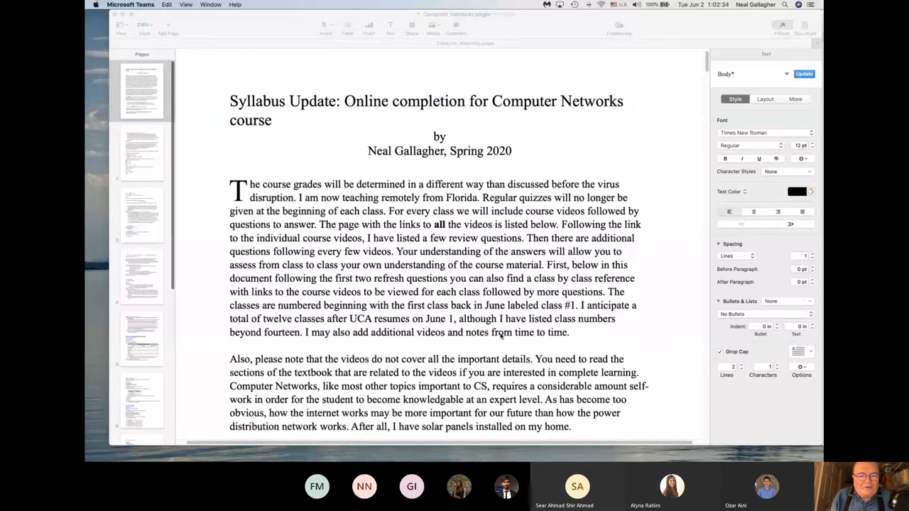
Scroll down to the in-class final exam paragraph and its three numbered question topics.
scroll("down", 3)
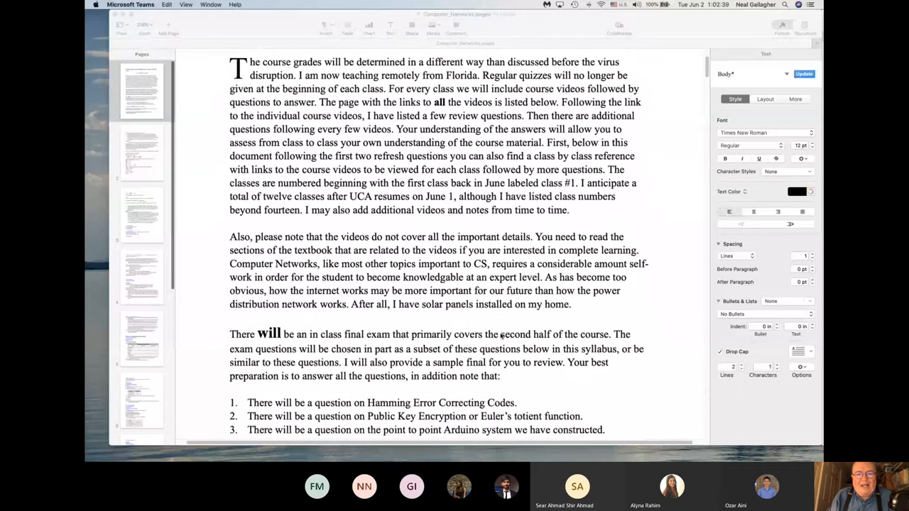
scroll("down", 3)
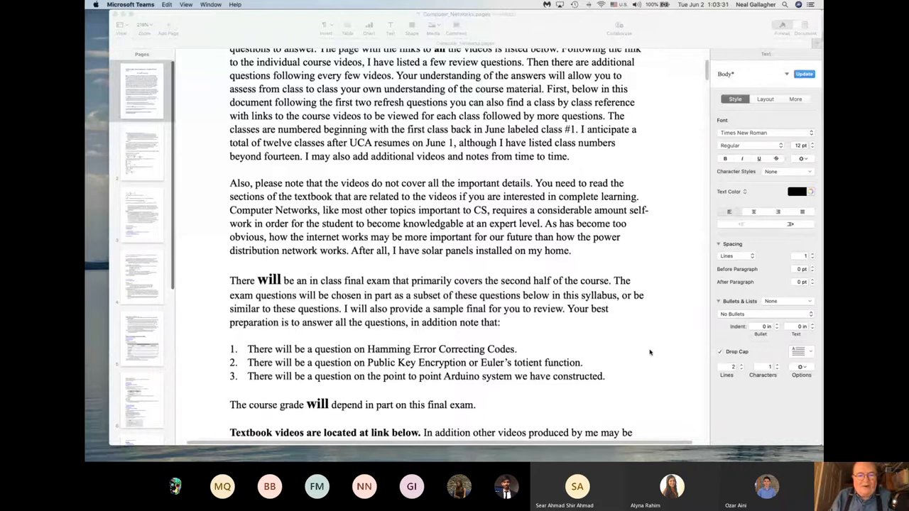
scroll("down", 3)
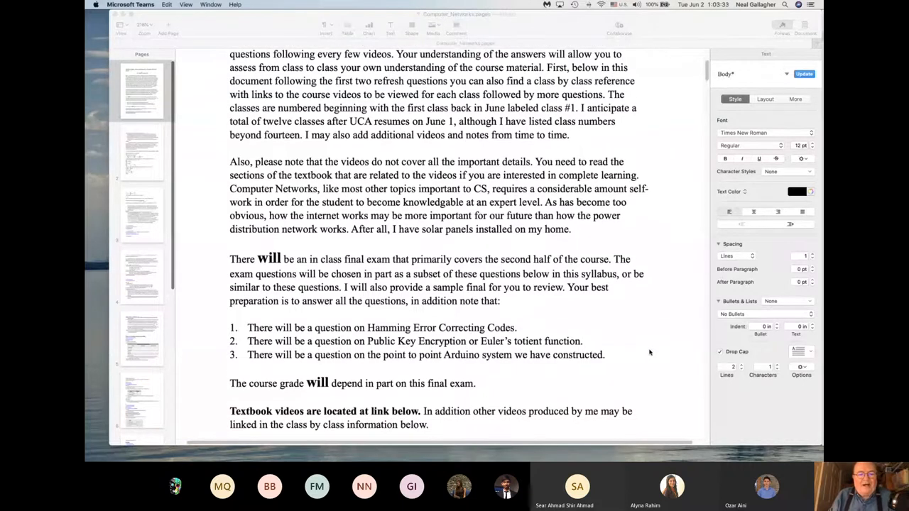
scroll("down", 3)
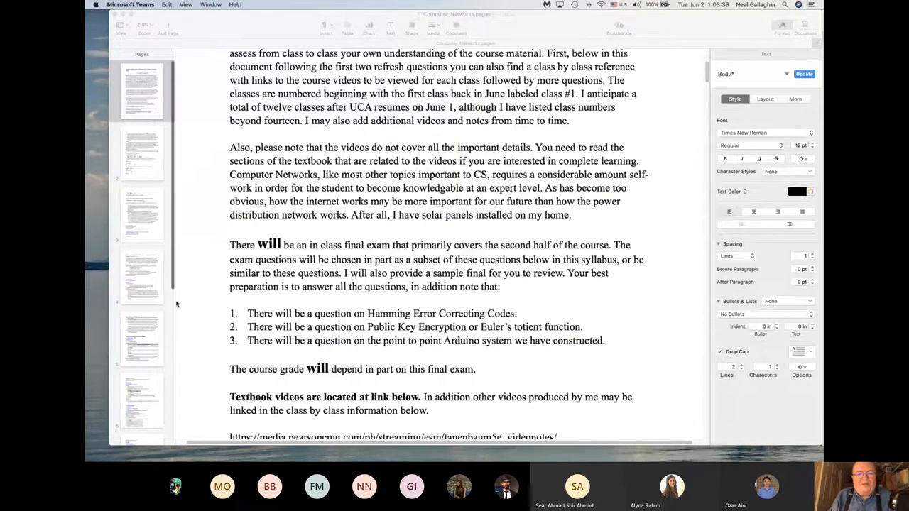
mouse_move(360, 361)
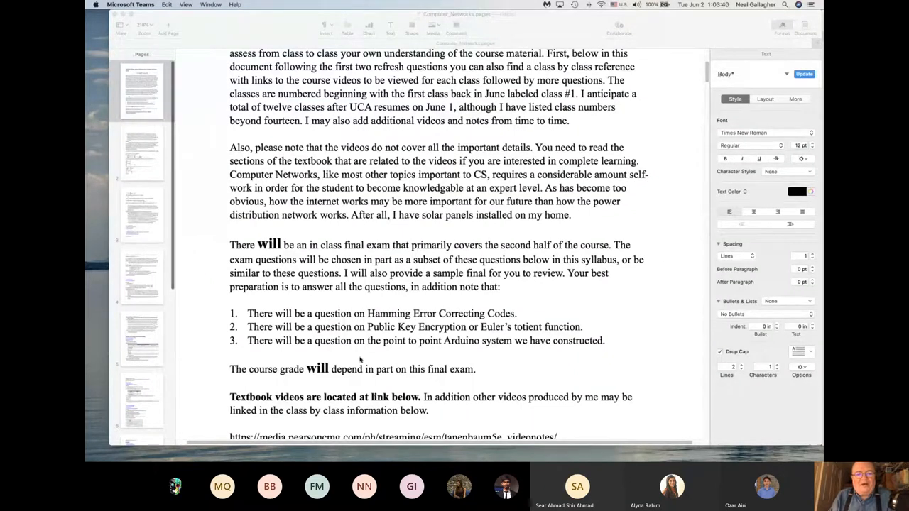
mouse_move(646, 230)
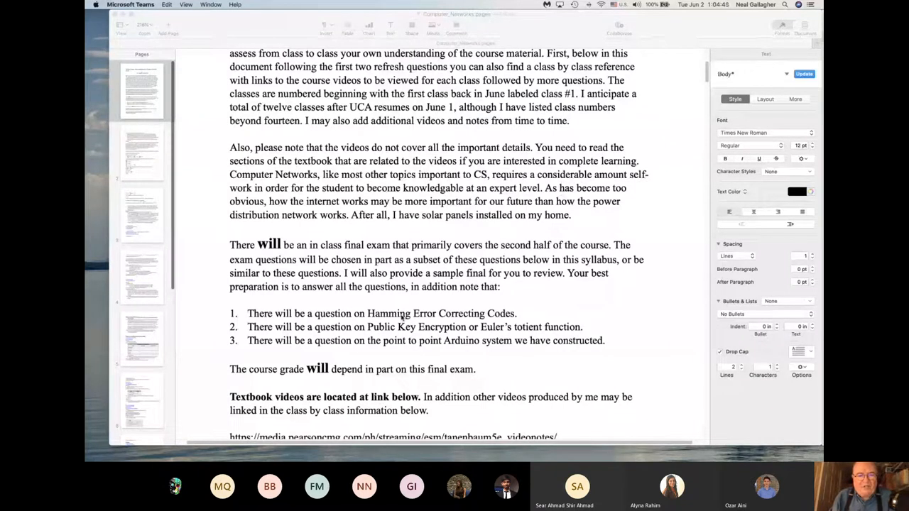
mouse_move(269, 335)
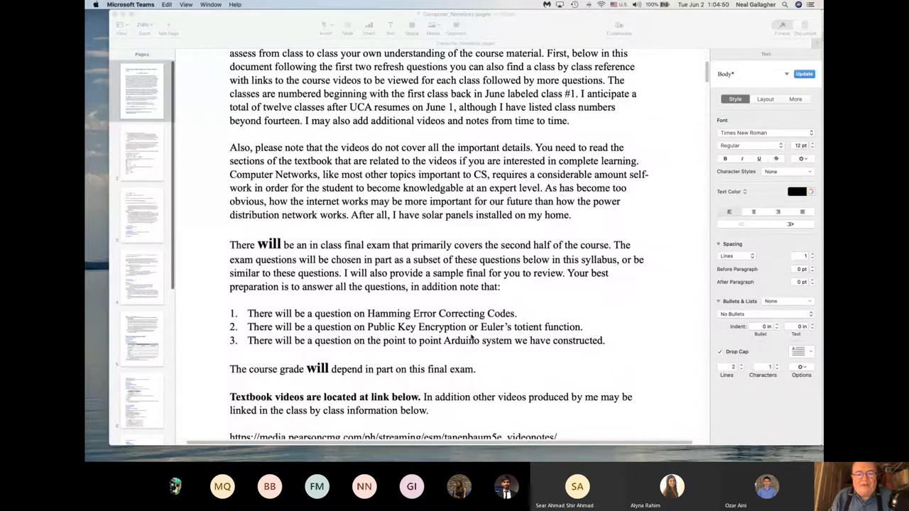
mouse_move(509, 335)
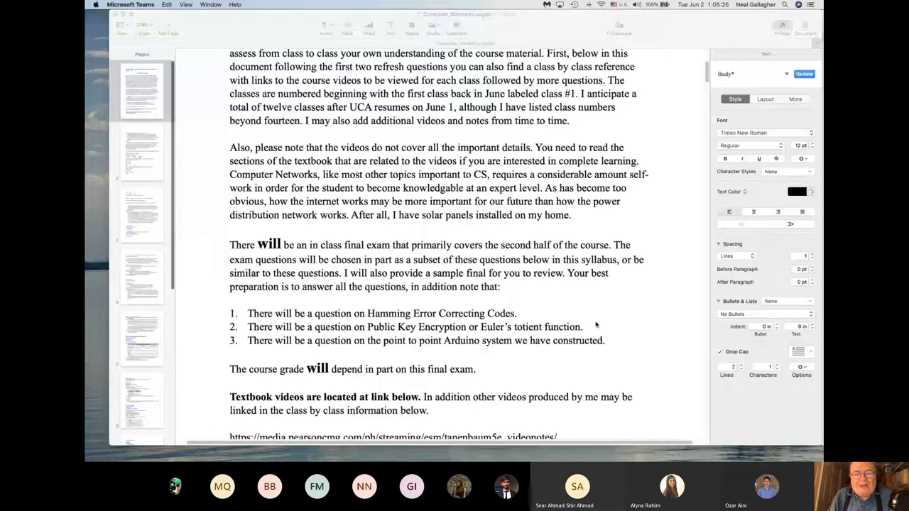
mouse_move(404, 330)
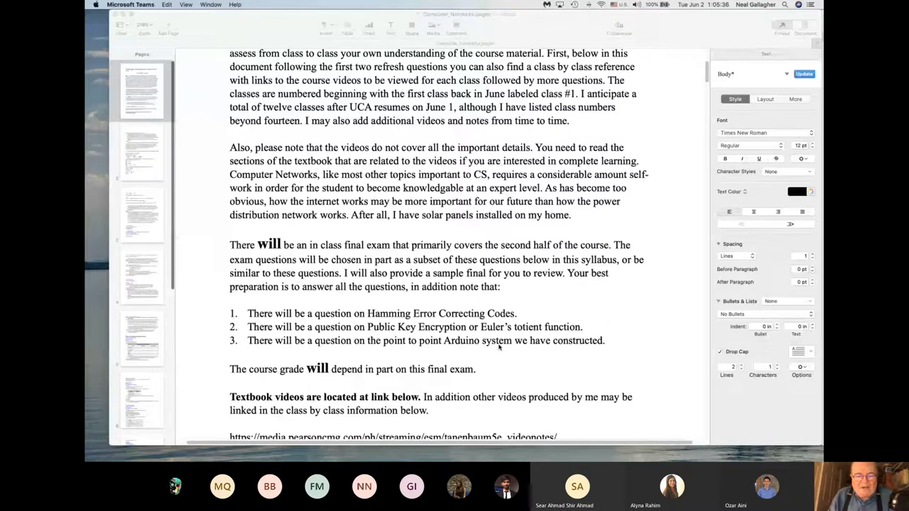
mouse_move(622, 355)
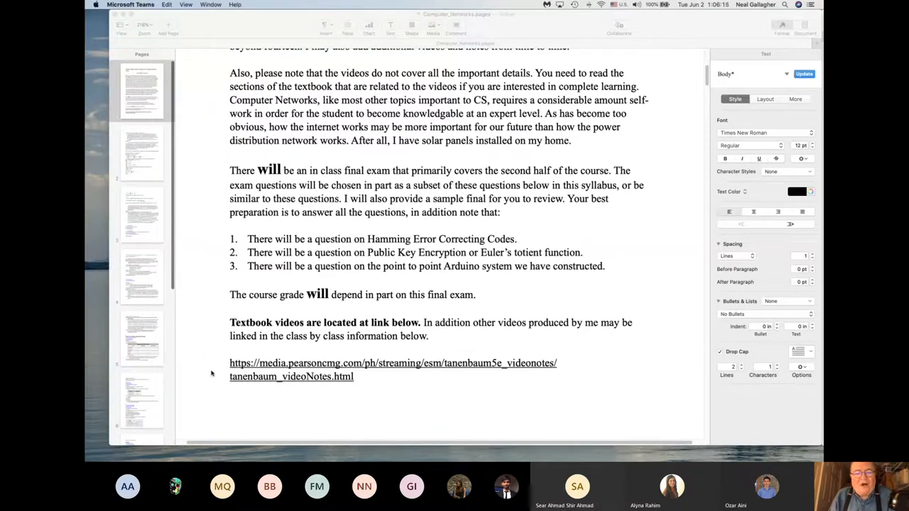
mouse_move(213, 372)
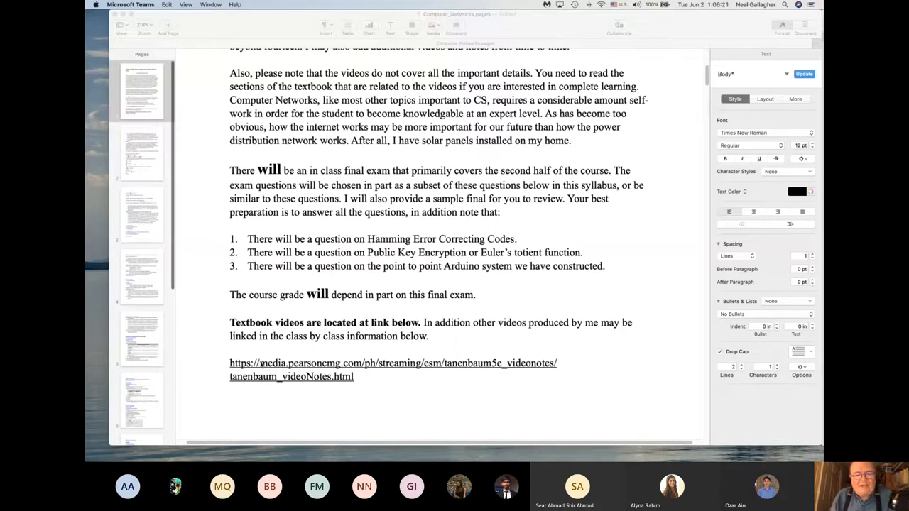
mouse_move(386, 391)
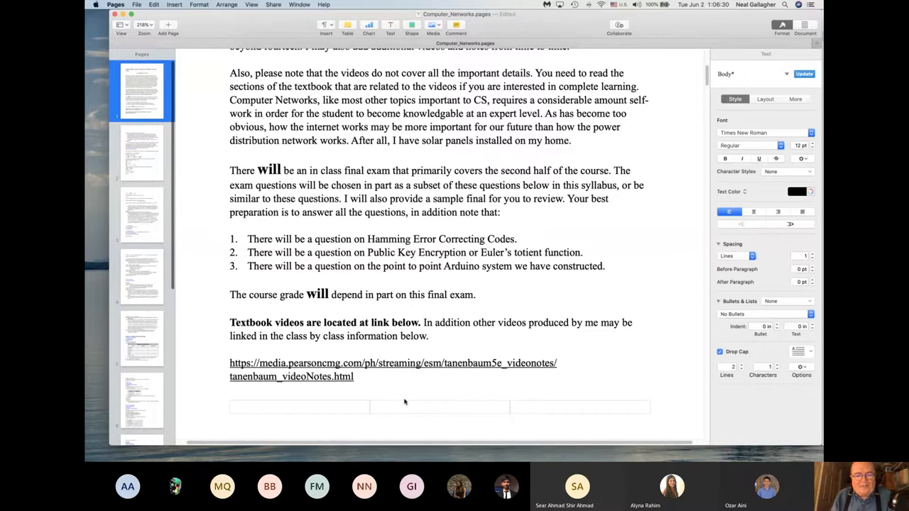
Scroll down past the textbook video link to the packet-into-10-frames refresh question.
scroll("down", 3)
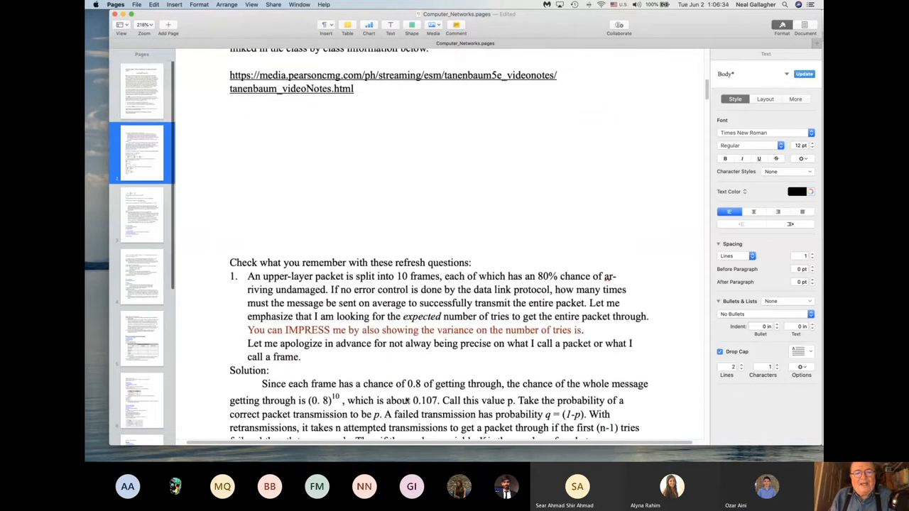
scroll("down", 3)
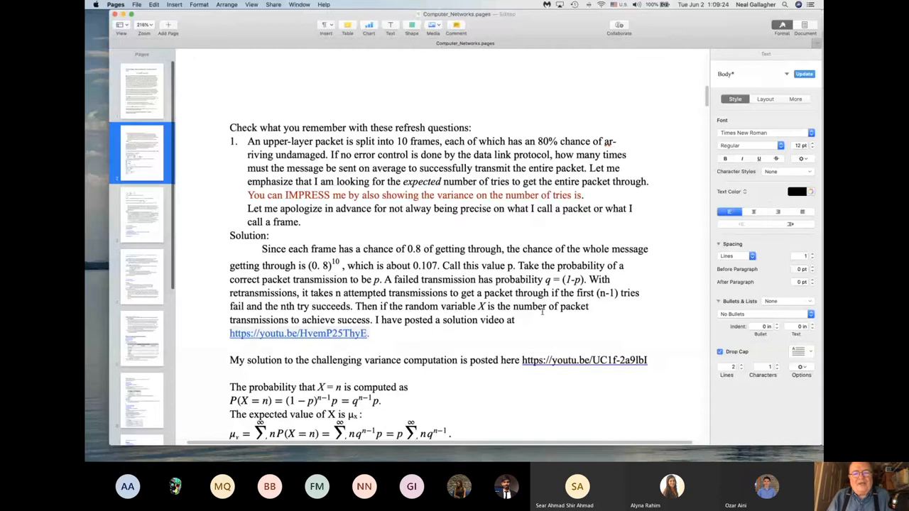
scroll("down", 3)
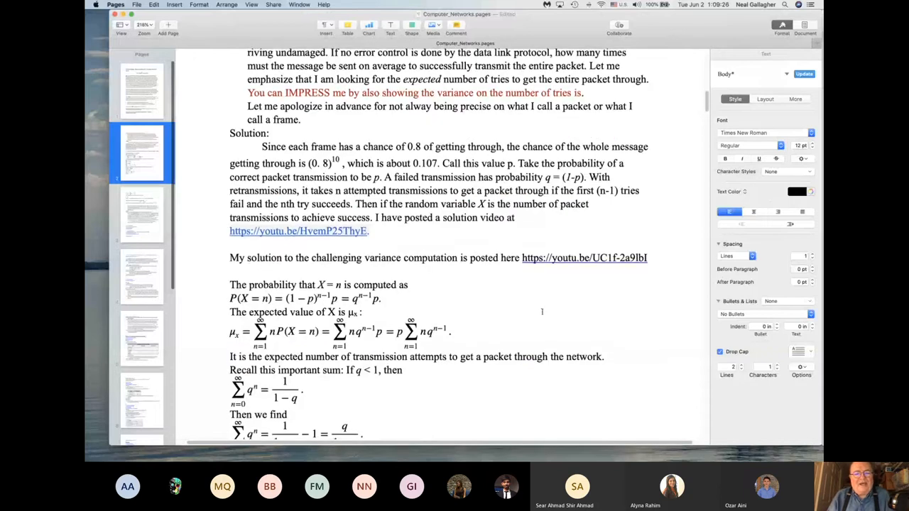
scroll("down", 3)
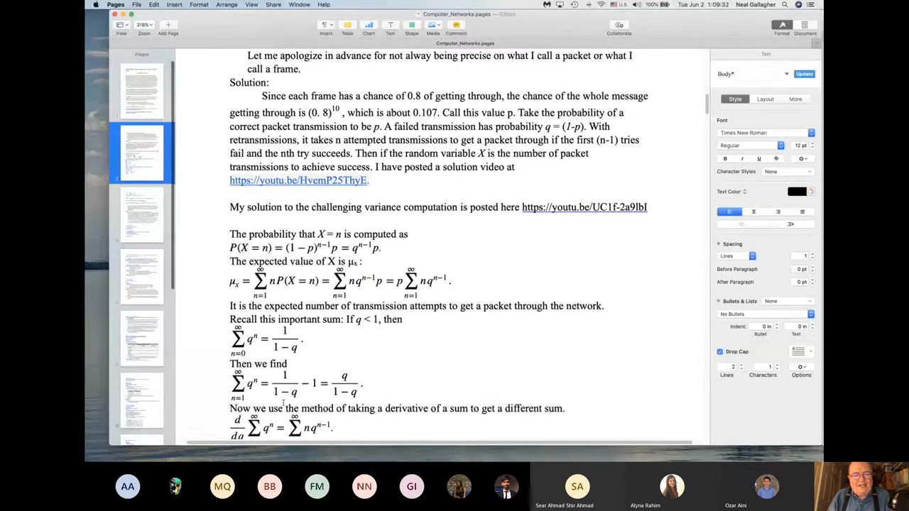
scroll("down", 3)
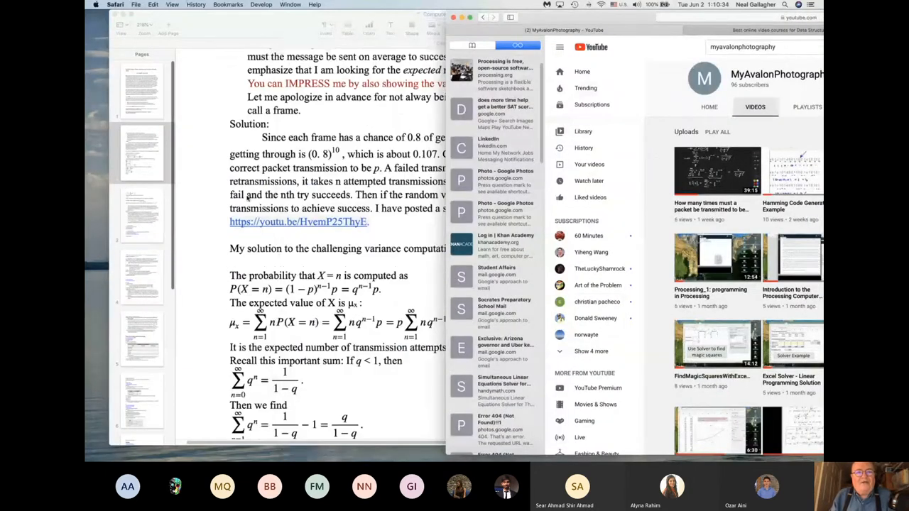
Scroll down the YouTube channel's Videos grid of uploads.
scroll("down", 3)
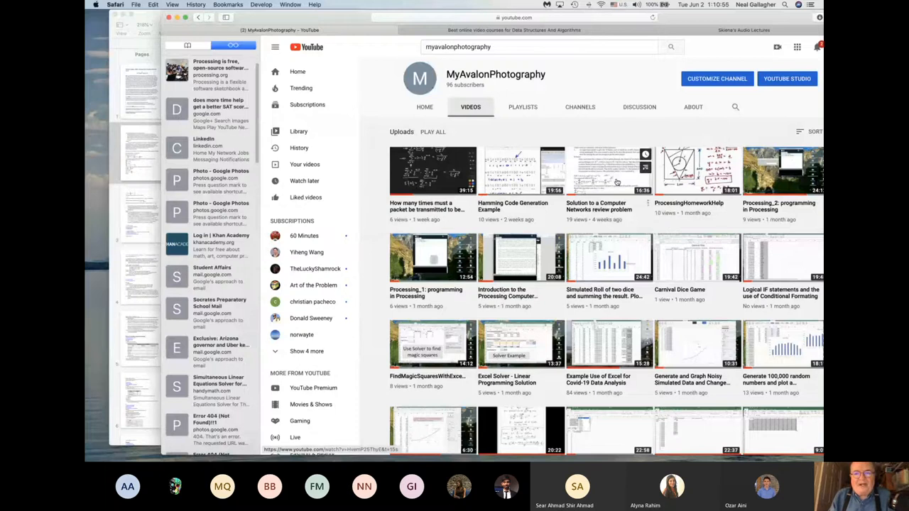
Open the 'Solution to a Computer Networks review problem' video and scroll into the worked solution.
left_click(608, 171)
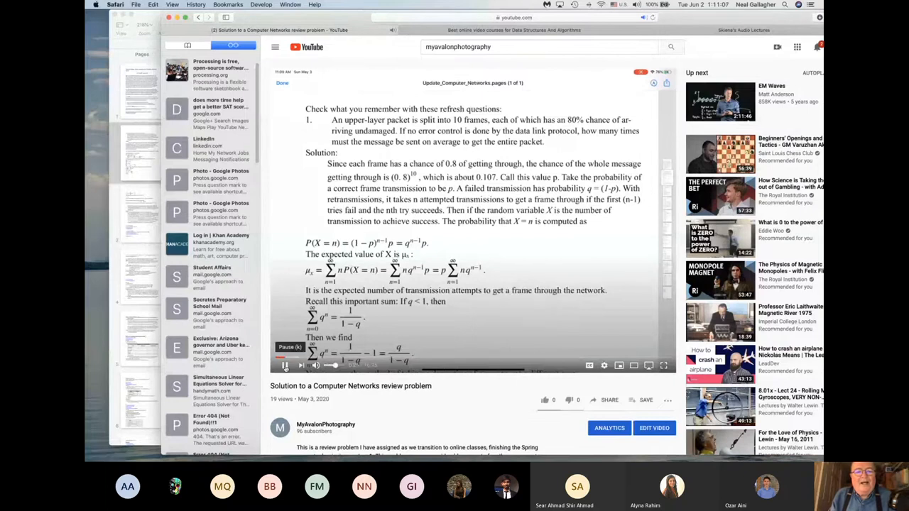
scroll("down", 3)
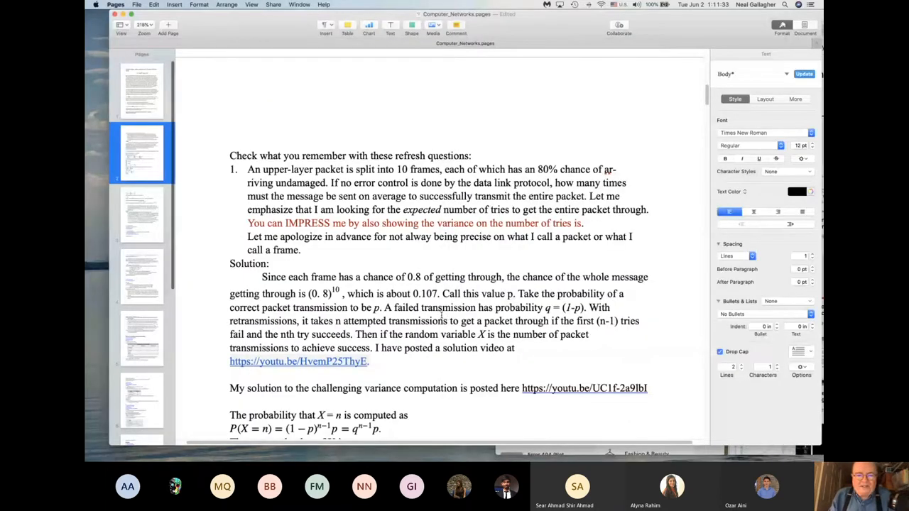
Scroll down the refresher question and its solution in Computer_Networks.pages.
scroll("down", 3)
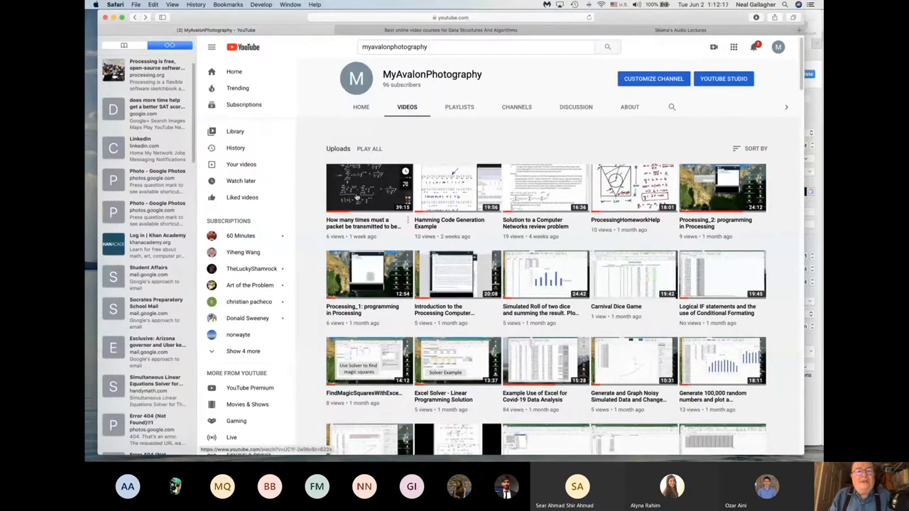
left_click(369, 187)
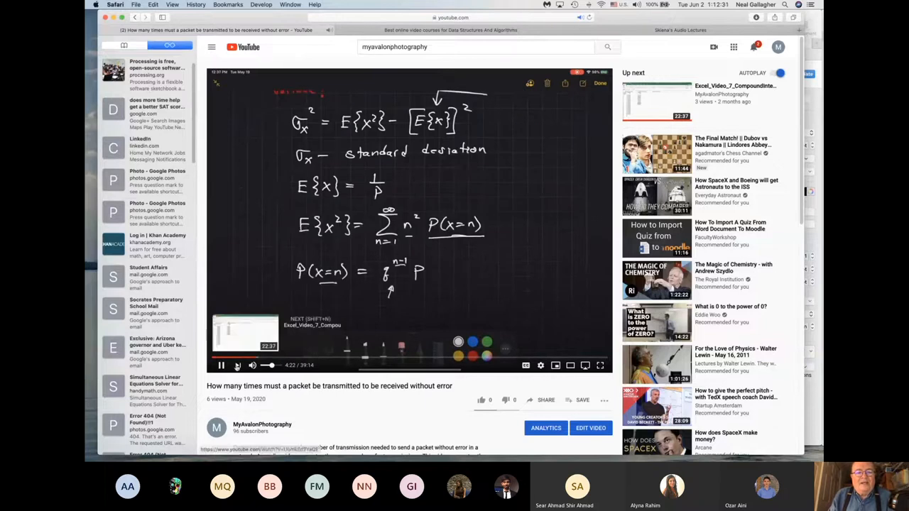
left_click(221, 364)
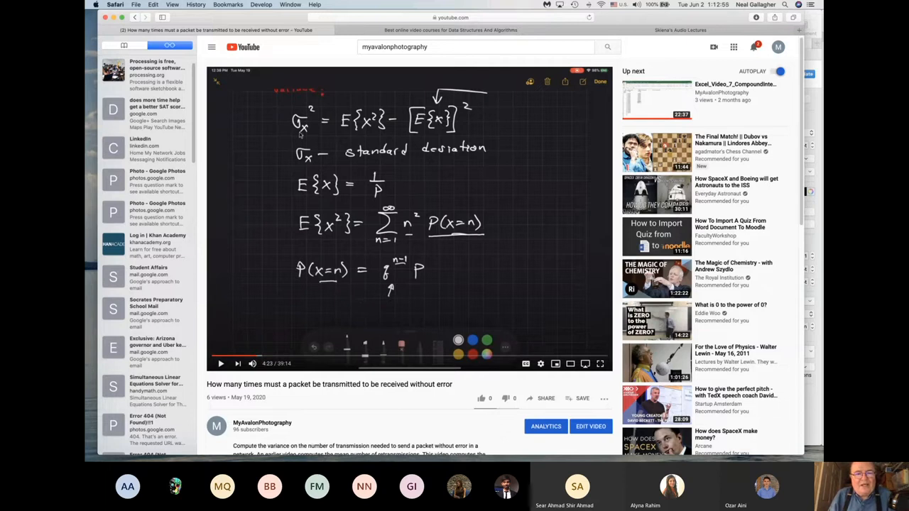
mouse_move(287, 166)
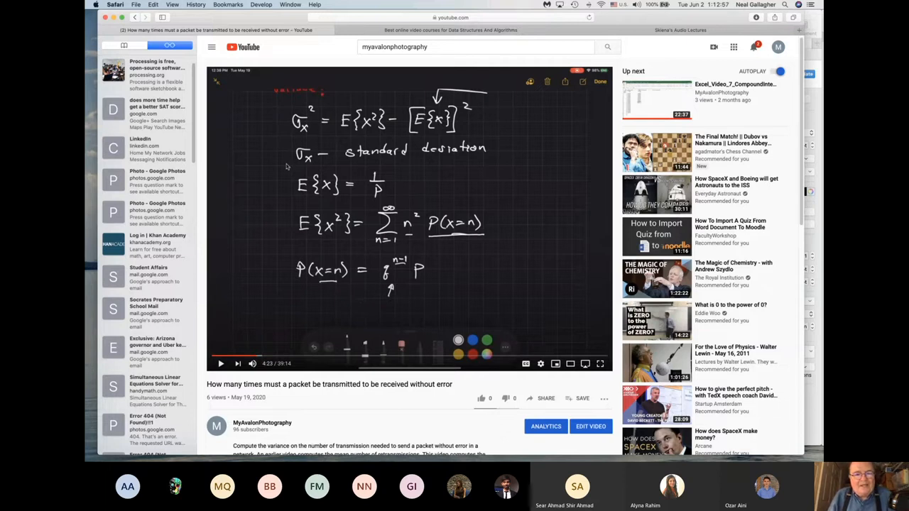
mouse_move(448, 190)
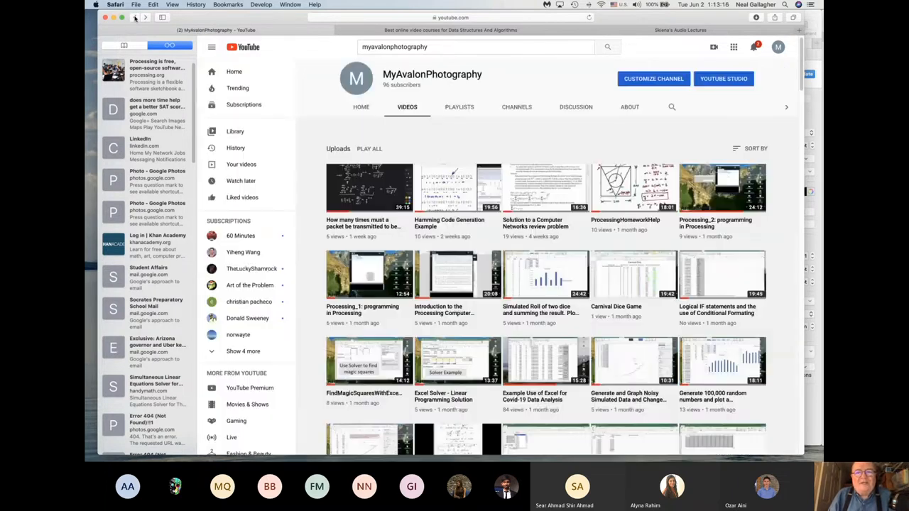
mouse_move(252, 269)
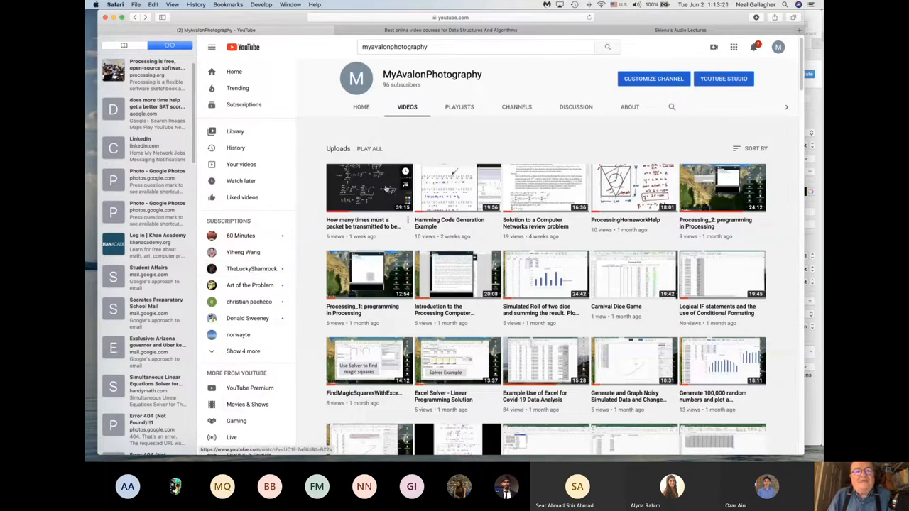
mouse_move(367, 206)
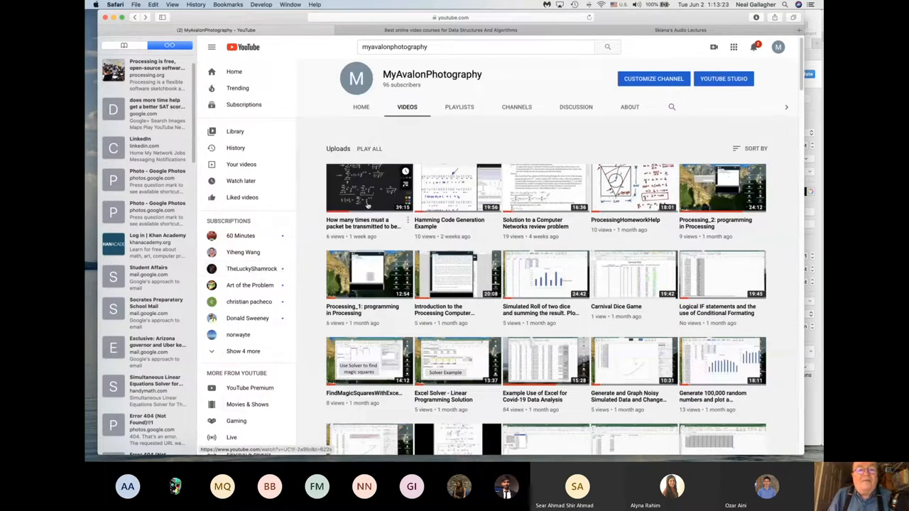
Click two thumbnails in the channel's Videos grid before returning to the Pages syllabus.
left_click(368, 187)
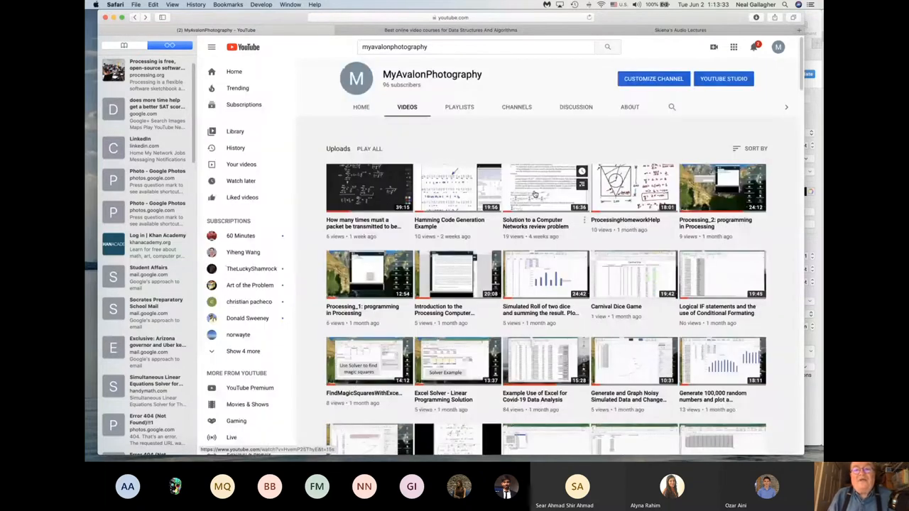
left_click(545, 187)
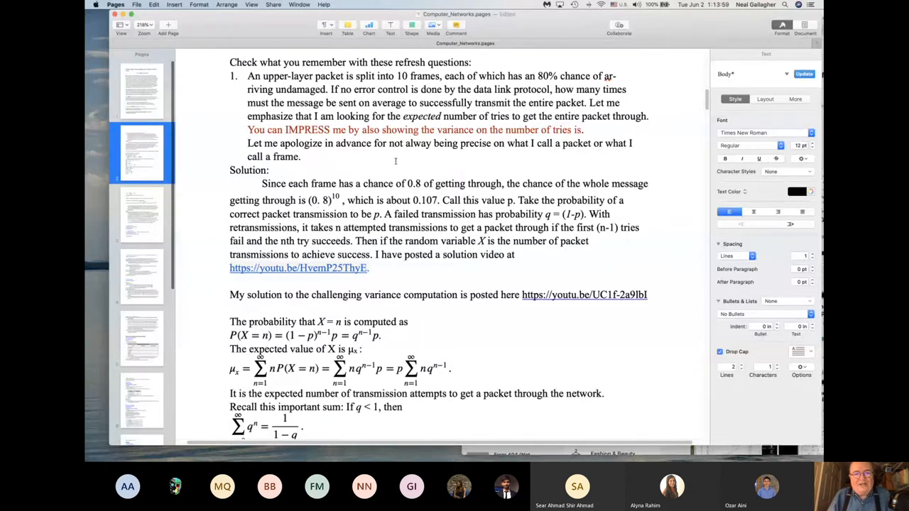
scroll("down", 3)
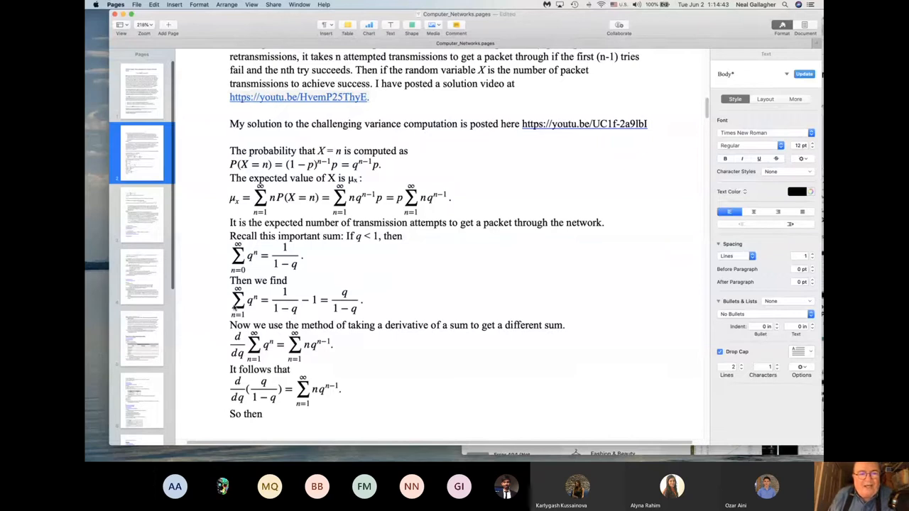
scroll("down", 3)
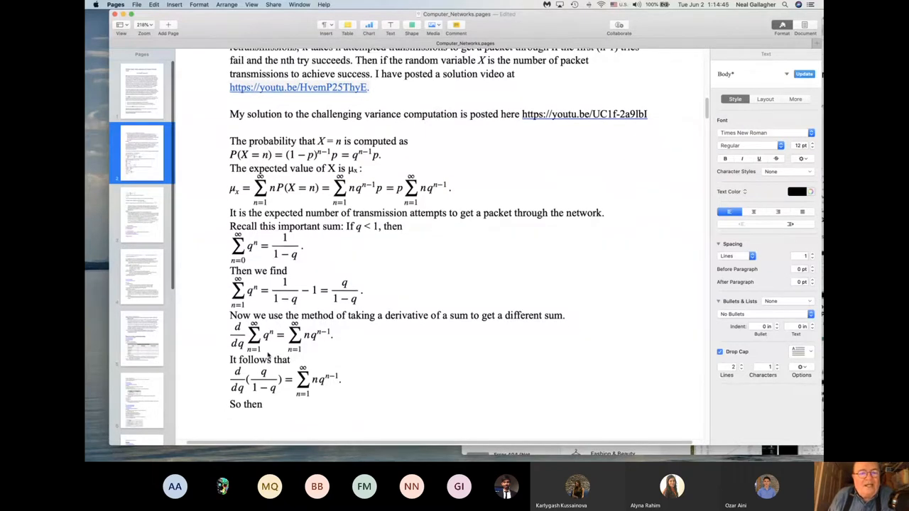
scroll("down", 3)
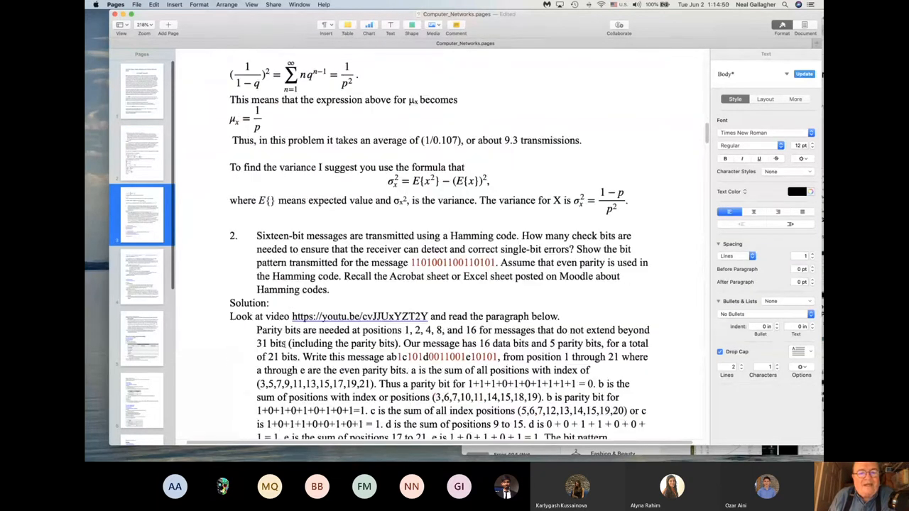
scroll("down", 3)
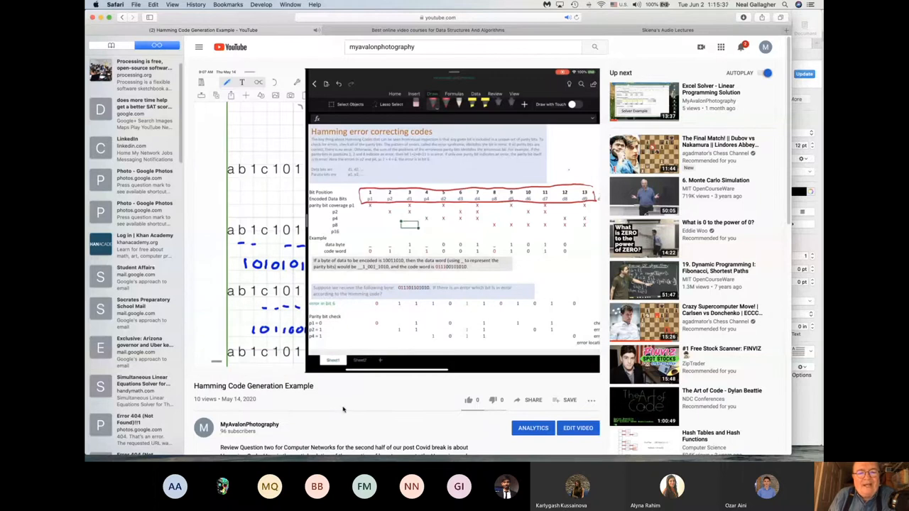
mouse_move(344, 406)
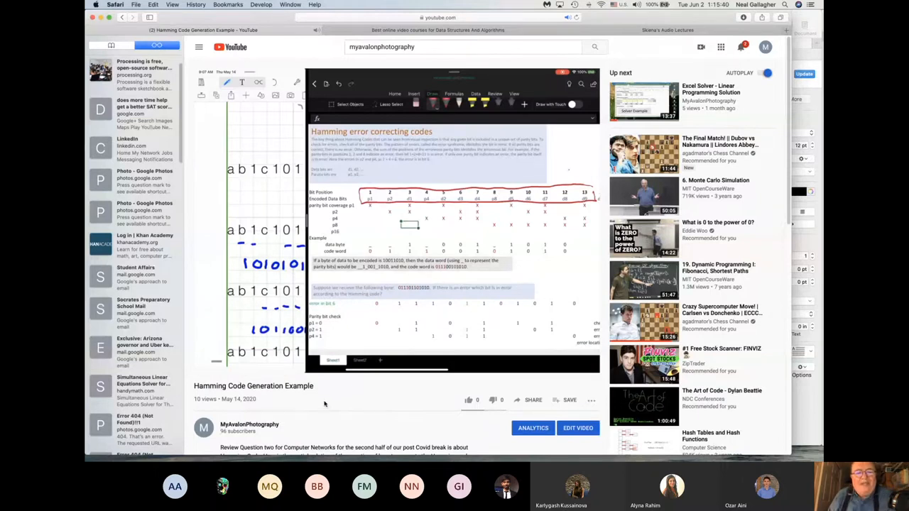
mouse_move(332, 400)
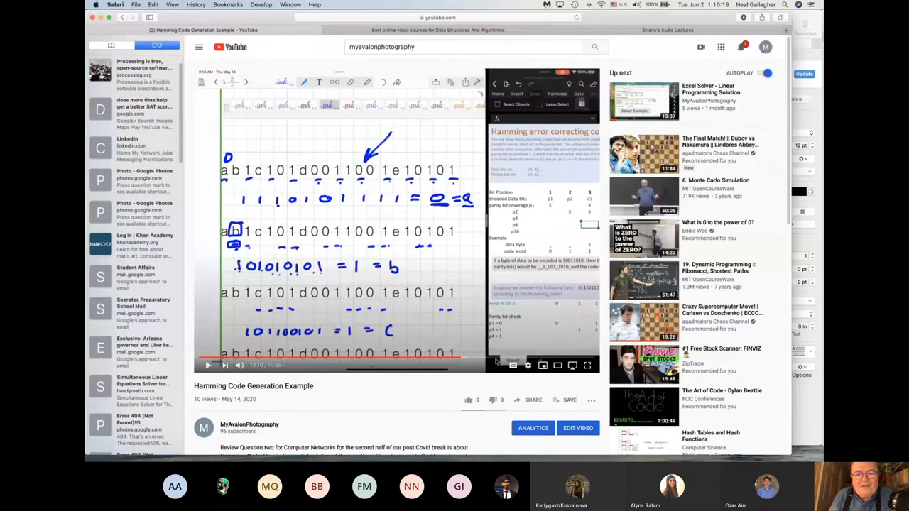
mouse_move(495, 357)
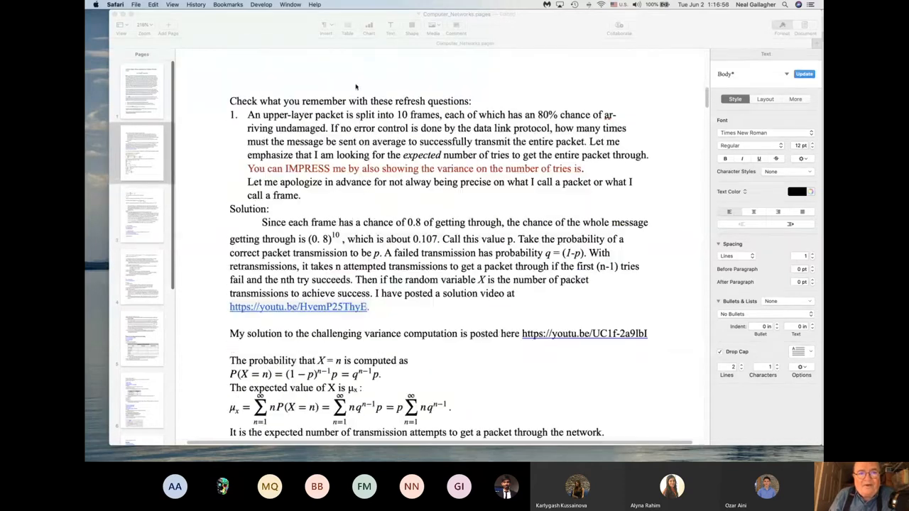
scroll("down", 3)
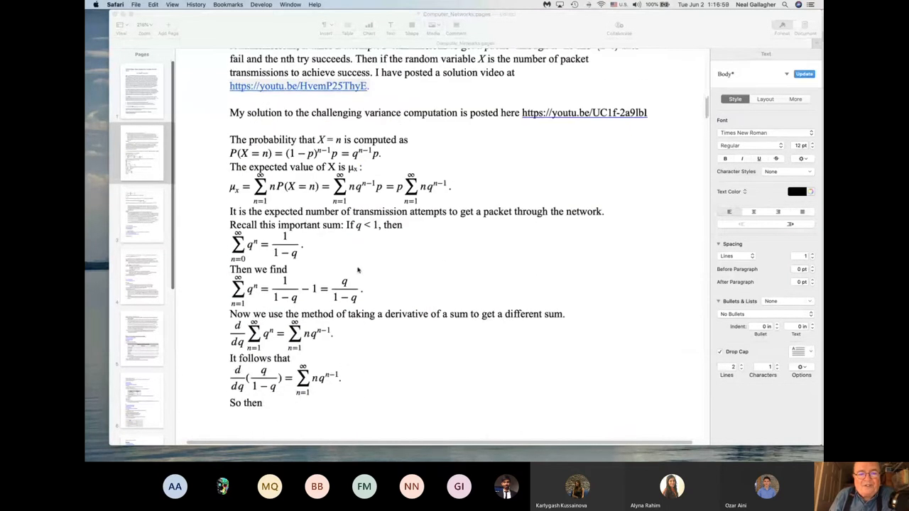
scroll("down", 3)
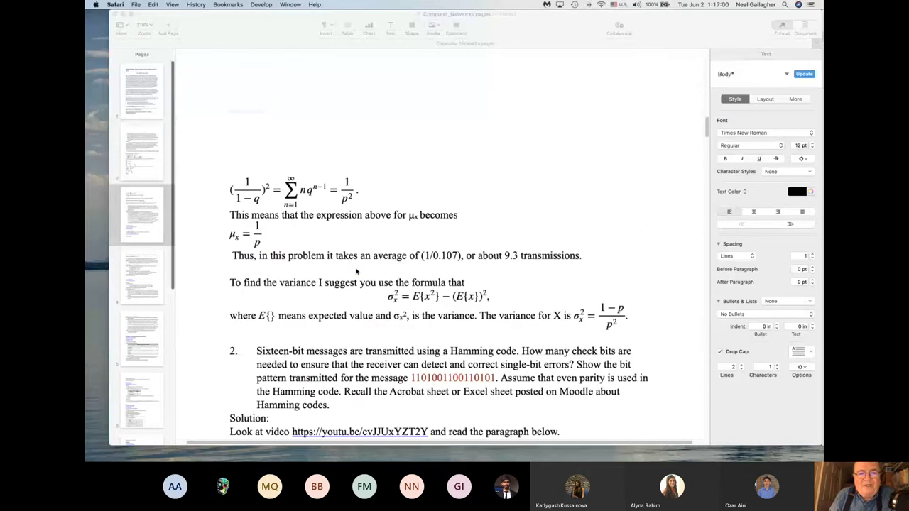
scroll("down", 3)
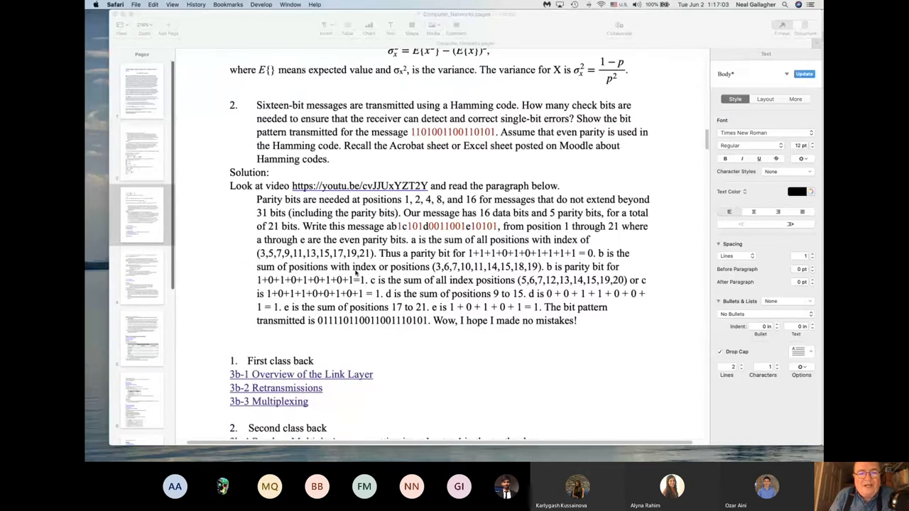
scroll("down", 3)
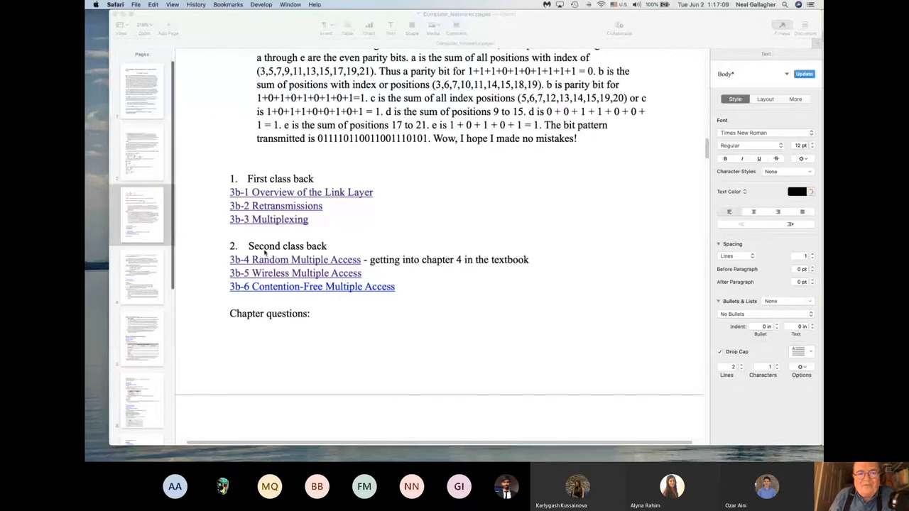
mouse_move(295, 216)
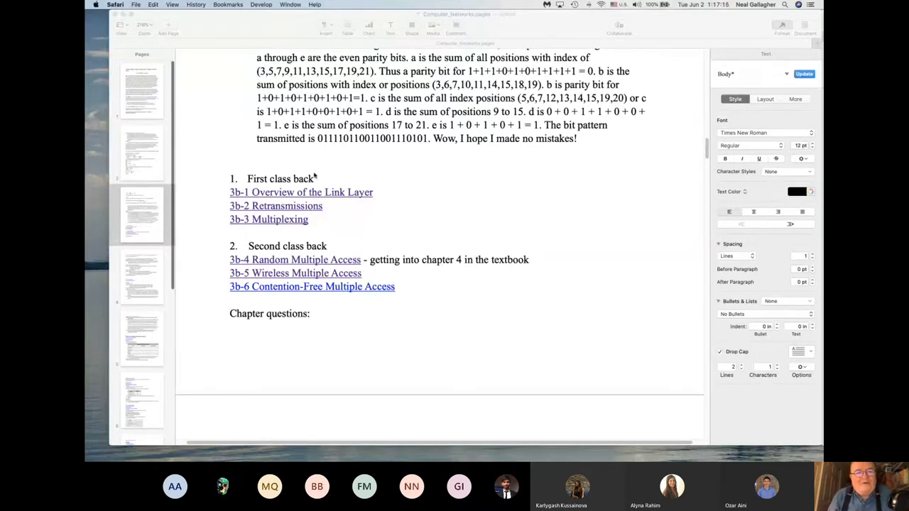
mouse_move(275, 224)
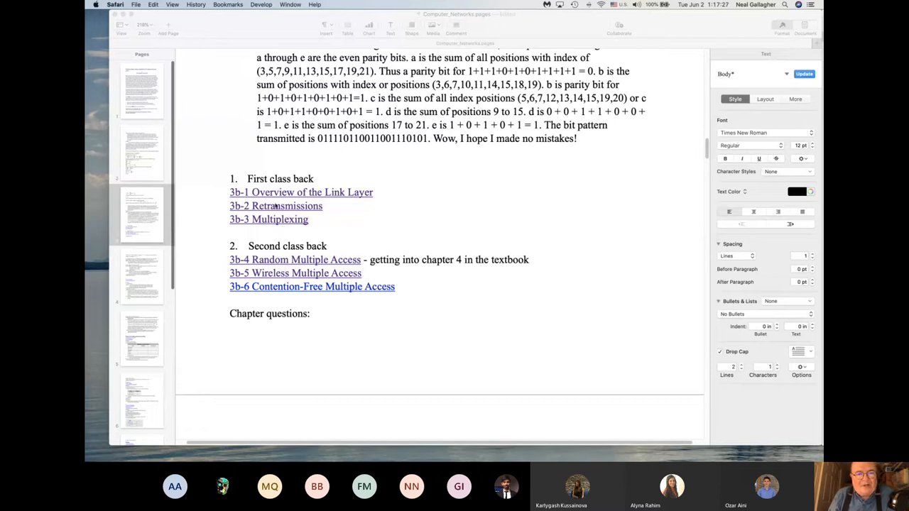
mouse_move(239, 260)
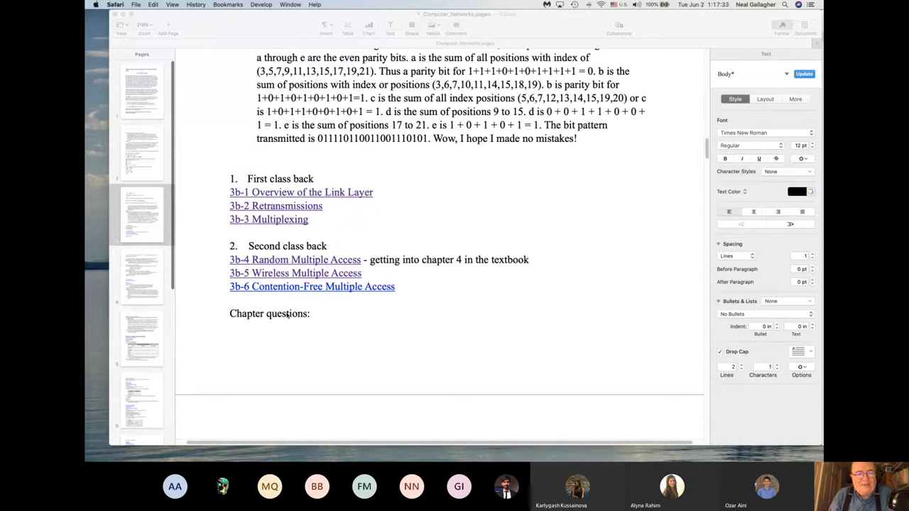
mouse_move(282, 315)
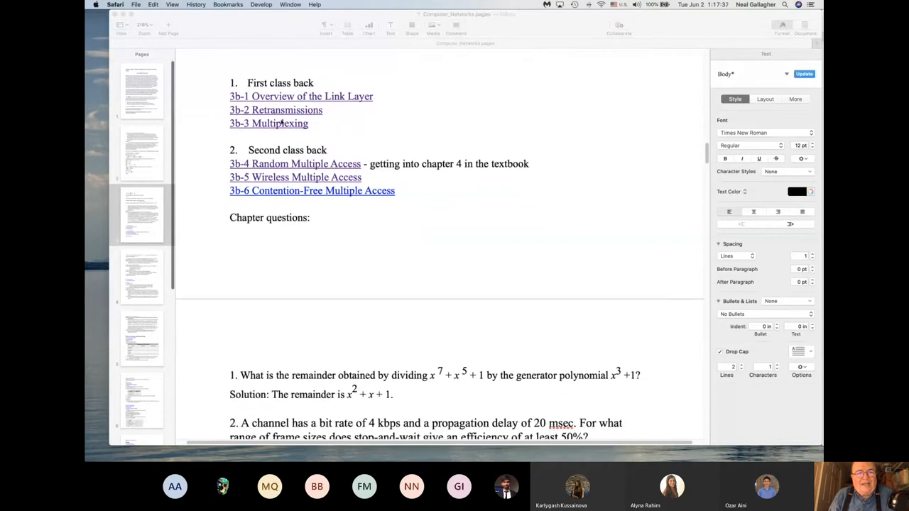
scroll("down", 3)
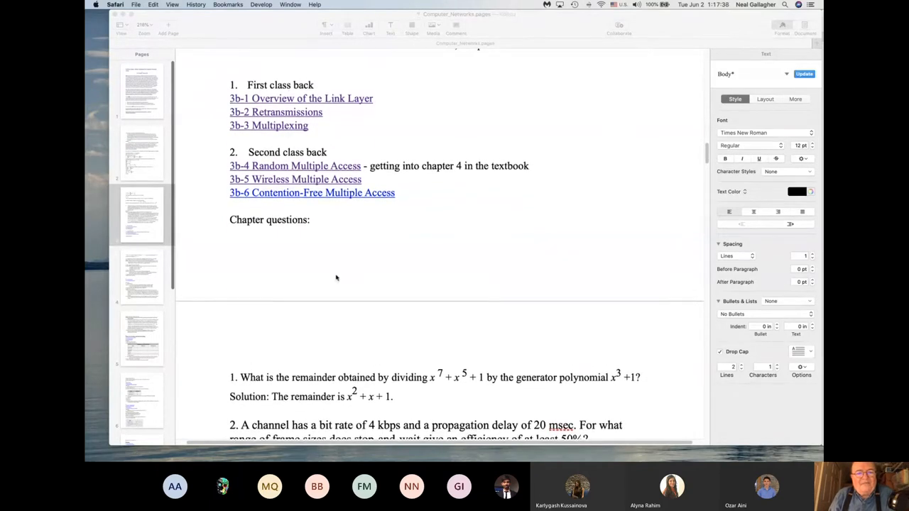
scroll("down", 3)
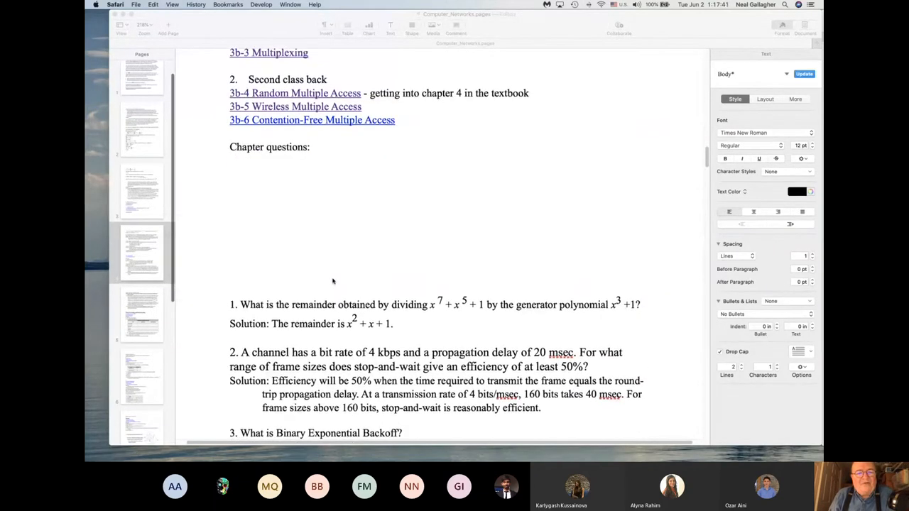
scroll("down", 3)
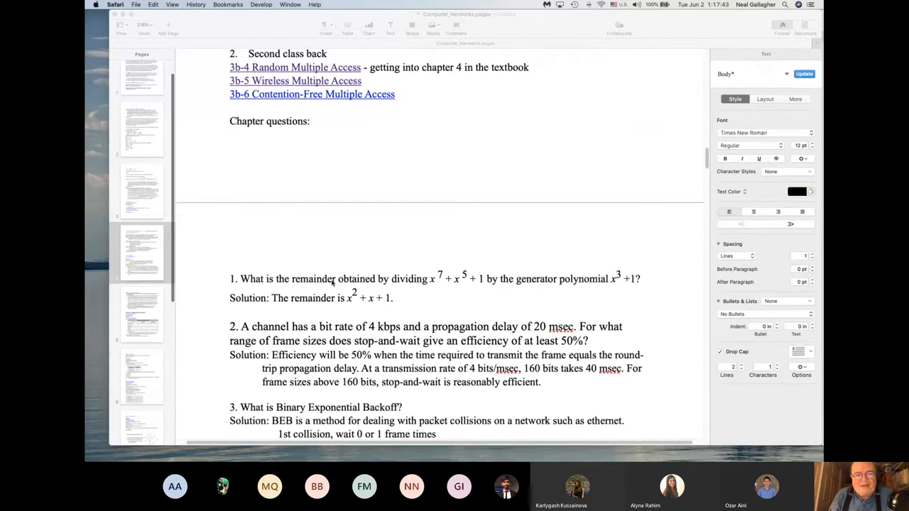
scroll("down", 3)
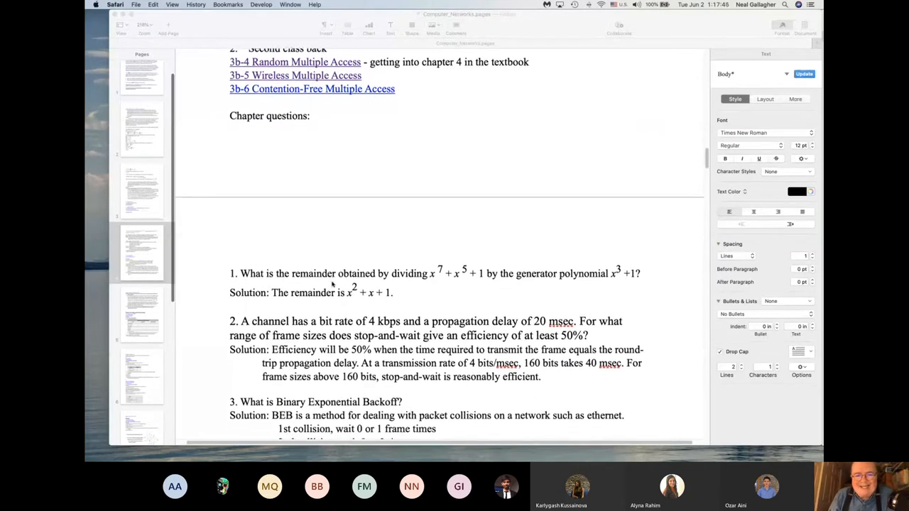
scroll("down", 3)
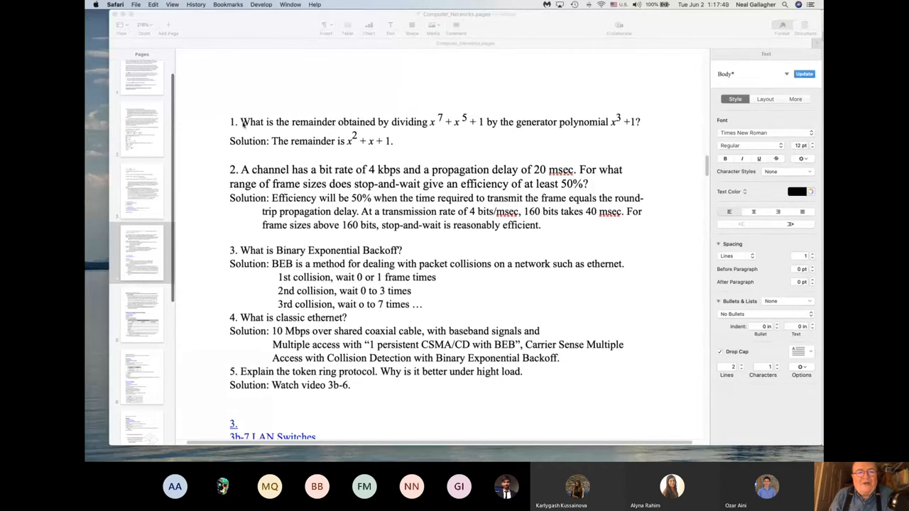
scroll("down", 3)
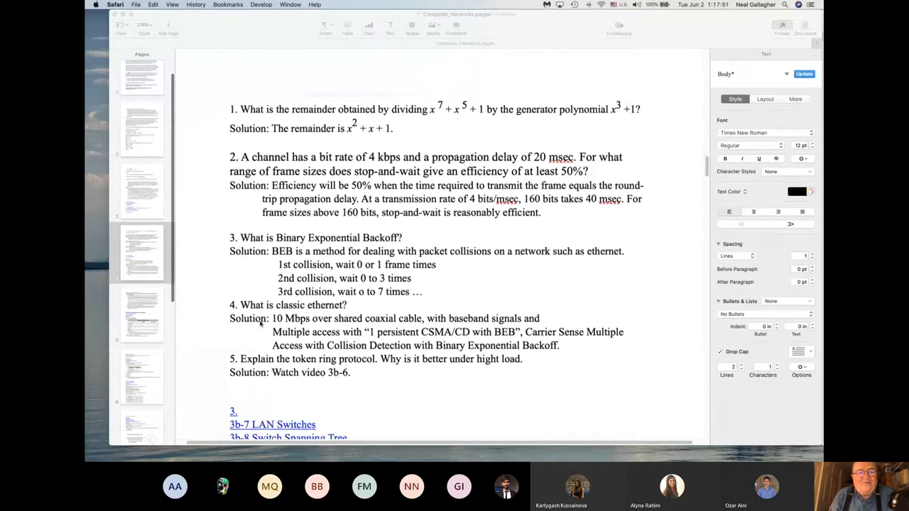
scroll("down", 3)
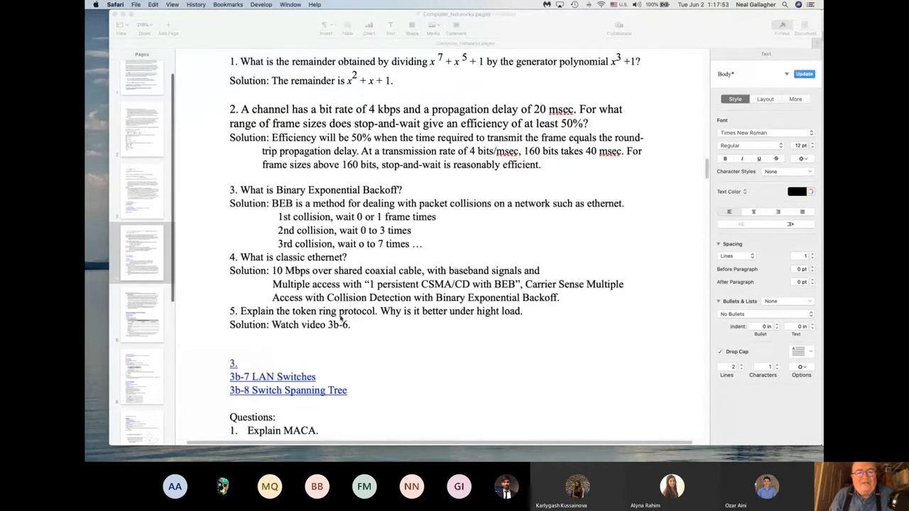
mouse_move(352, 353)
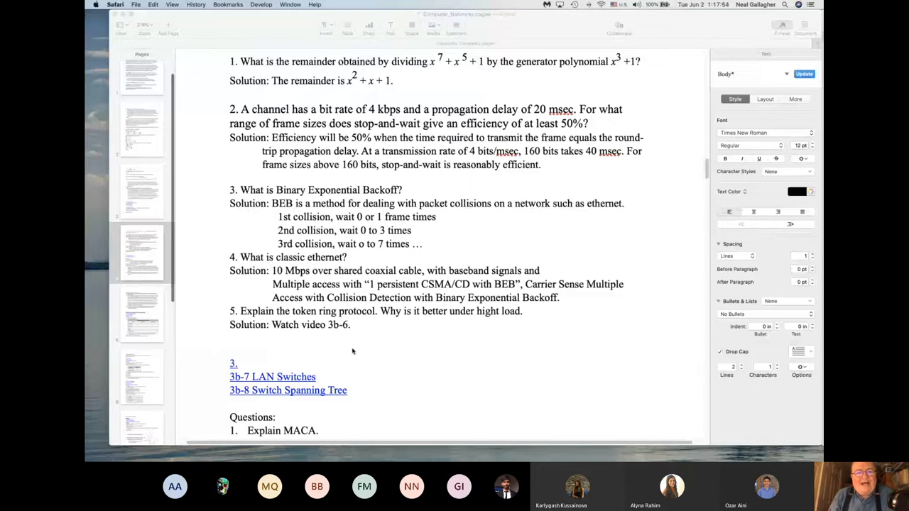
scroll("down", 3)
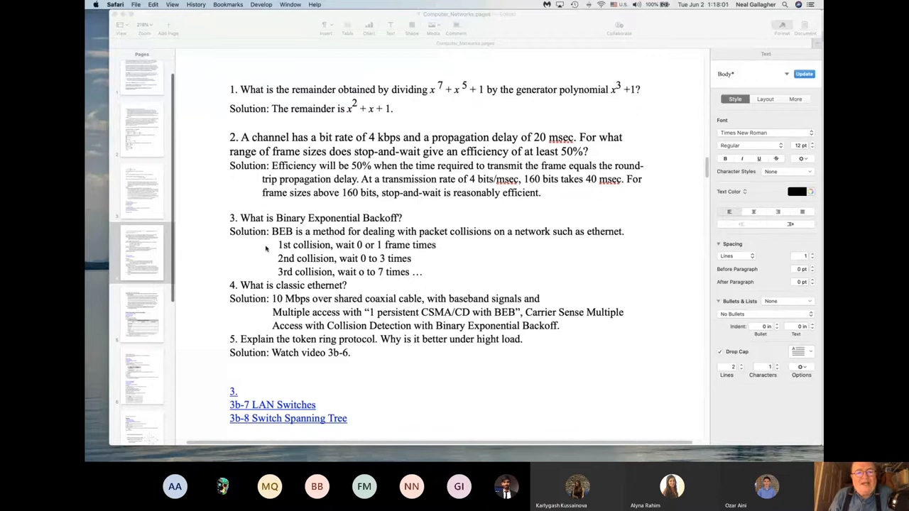
mouse_move(343, 243)
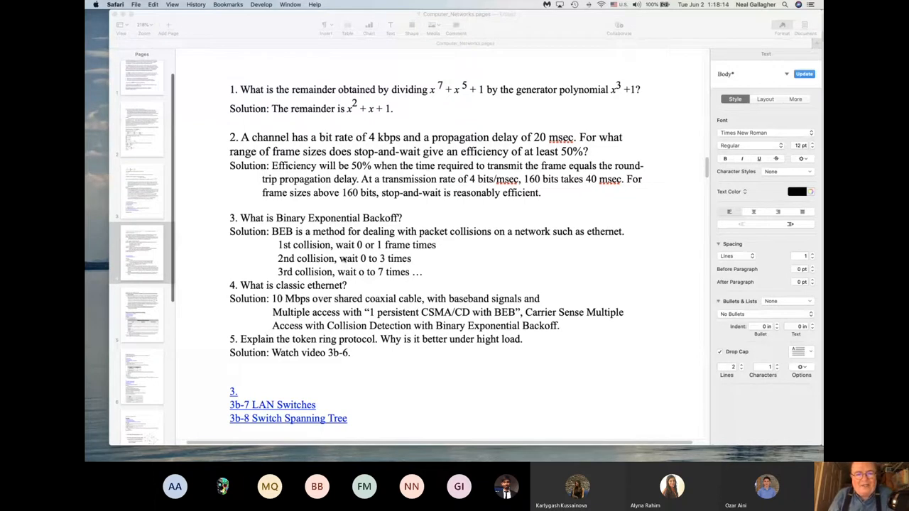
scroll("down", 3)
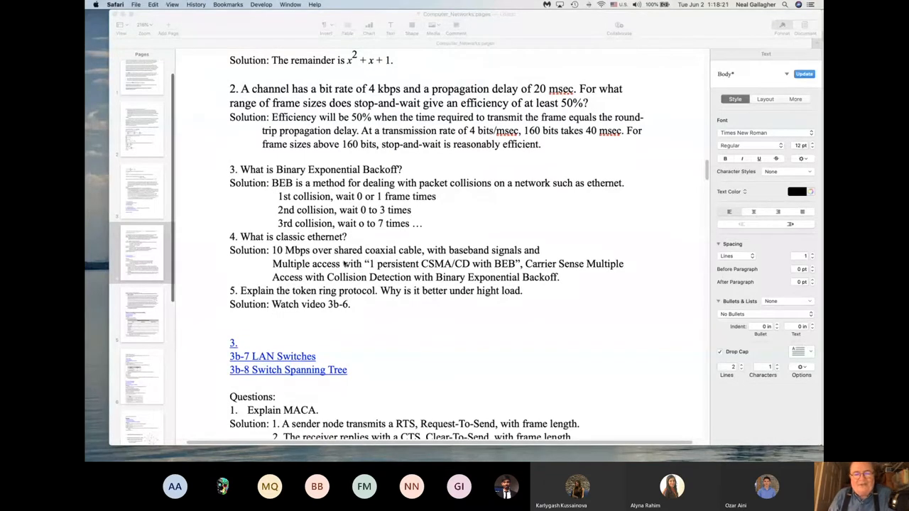
scroll("down", 3)
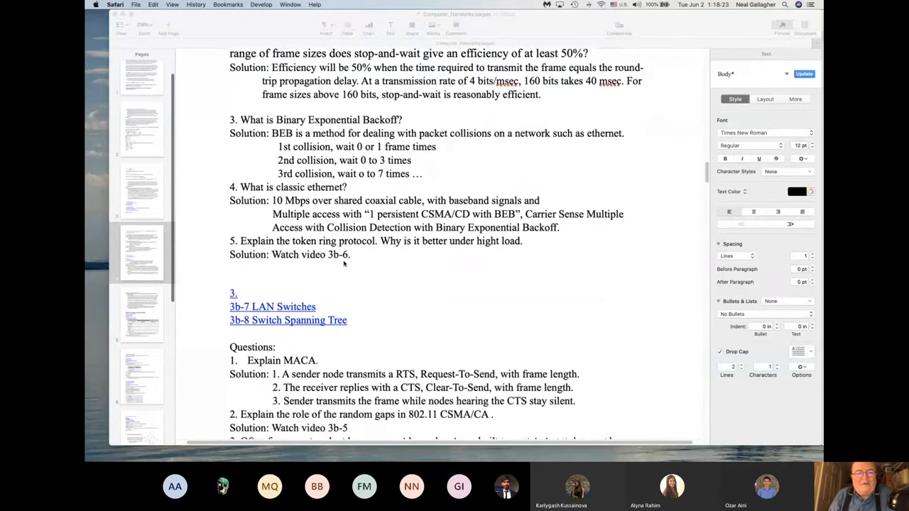
scroll("down", 3)
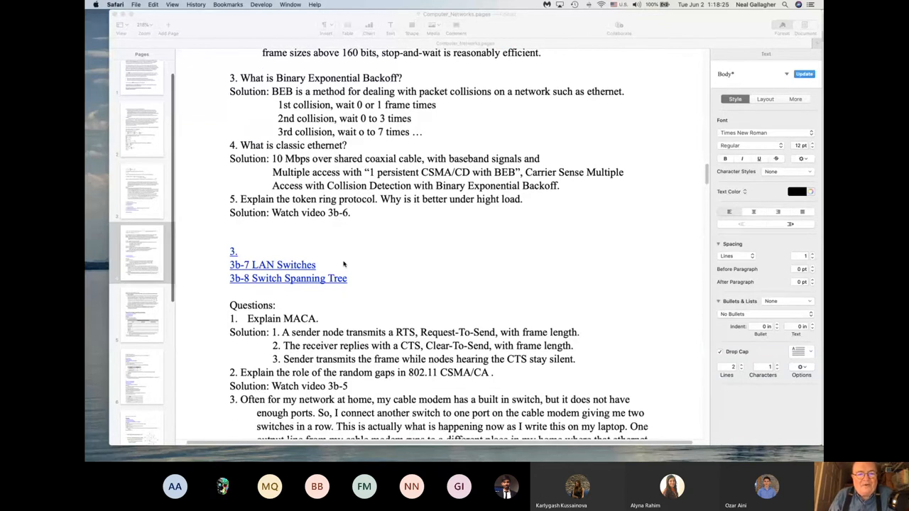
scroll("down", 3)
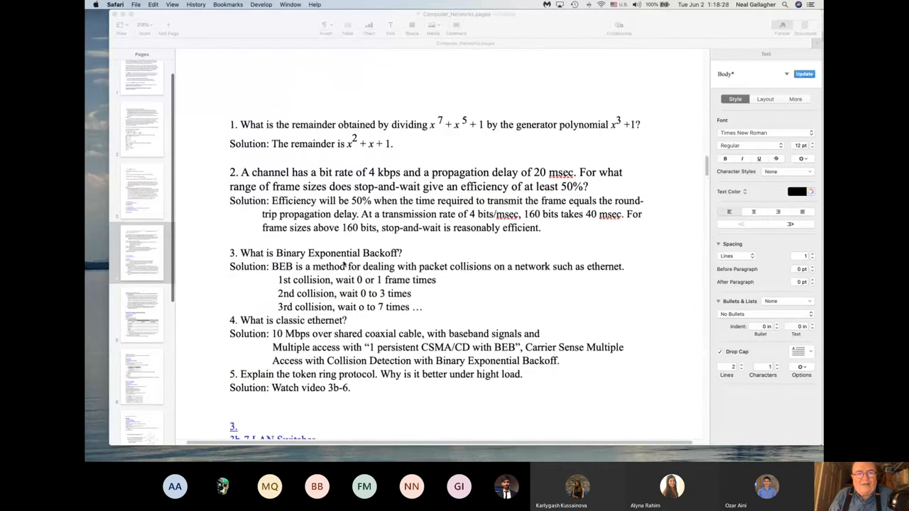
scroll("down", 3)
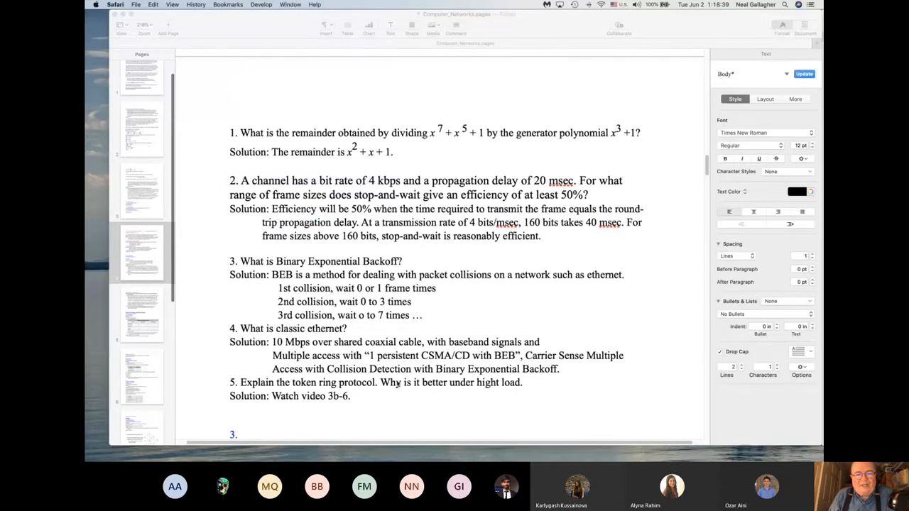
scroll("down", 3)
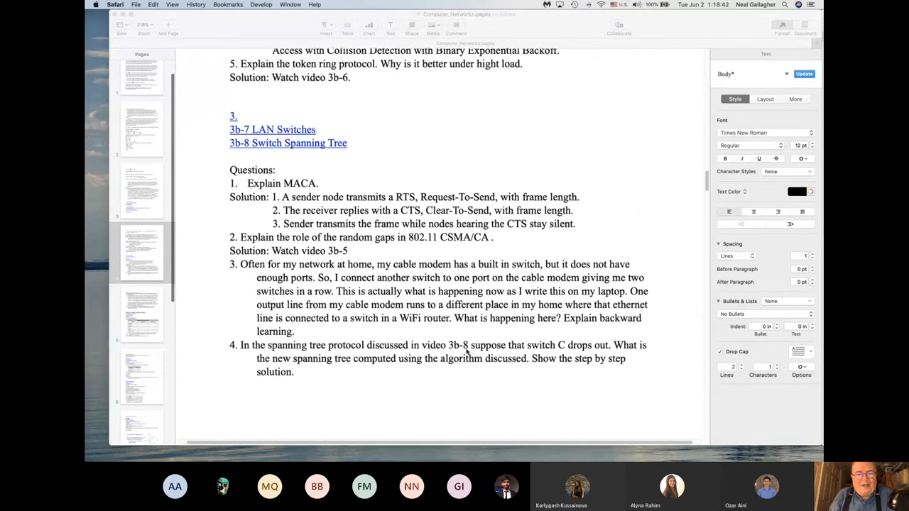
scroll("down", 3)
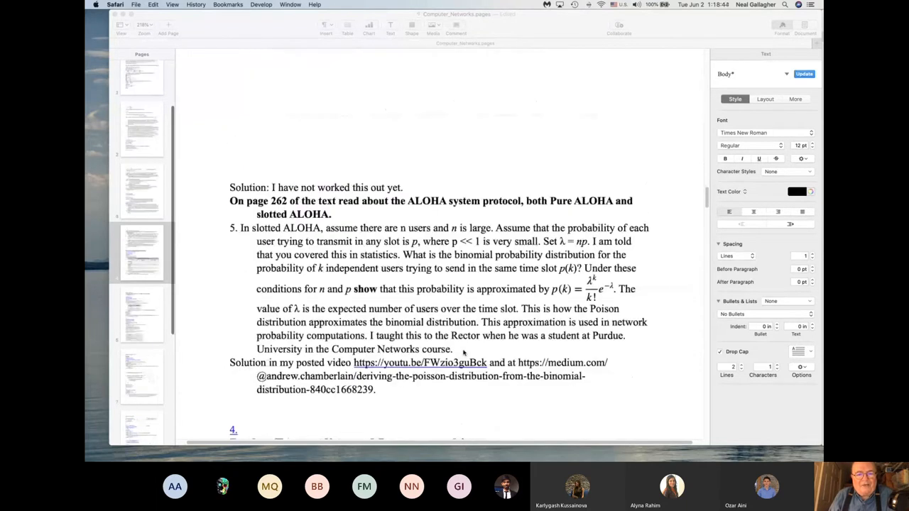
scroll("down", 3)
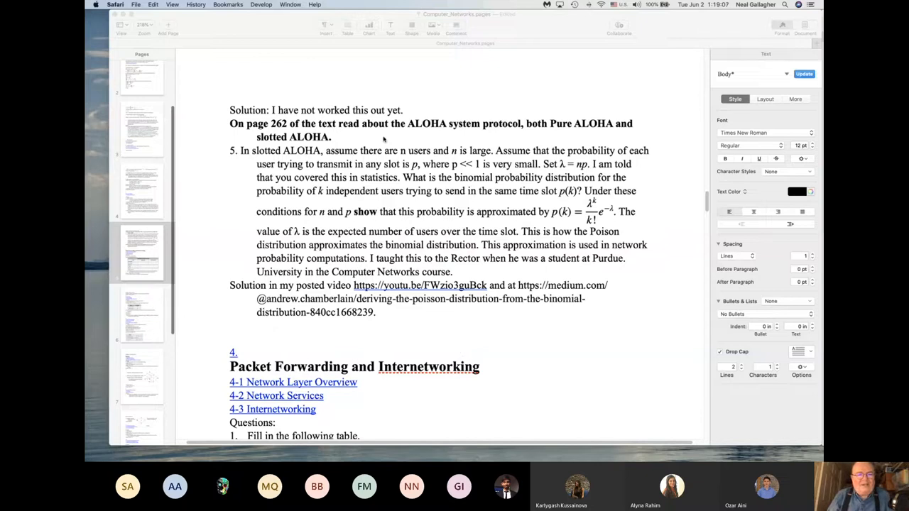
mouse_move(439, 332)
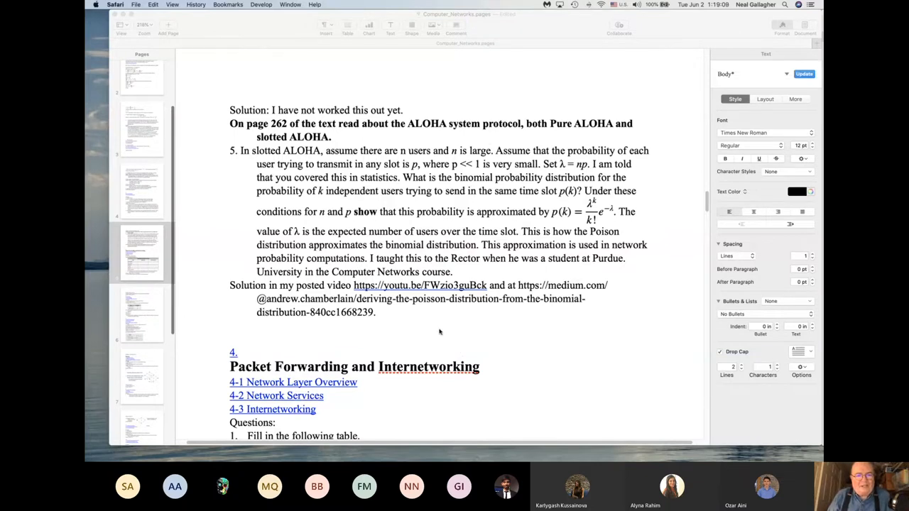
scroll("down", 3)
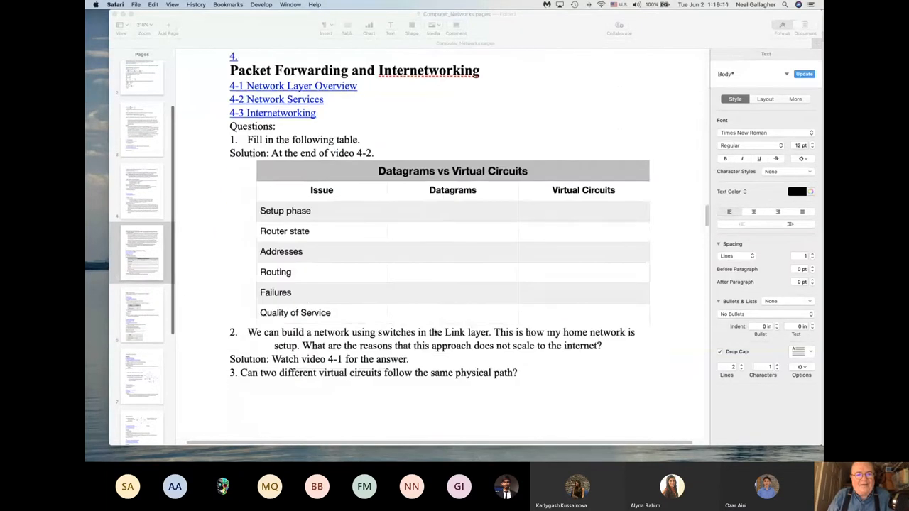
scroll("down", 3)
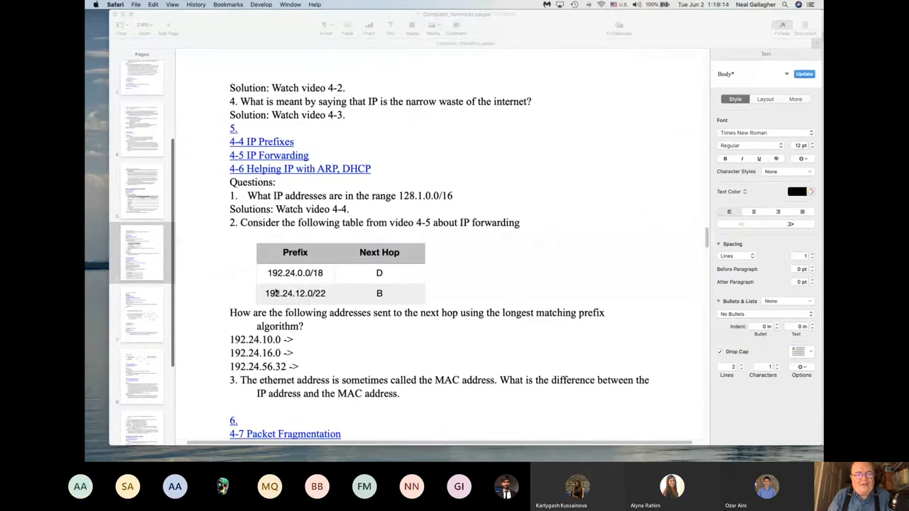
mouse_move(426, 312)
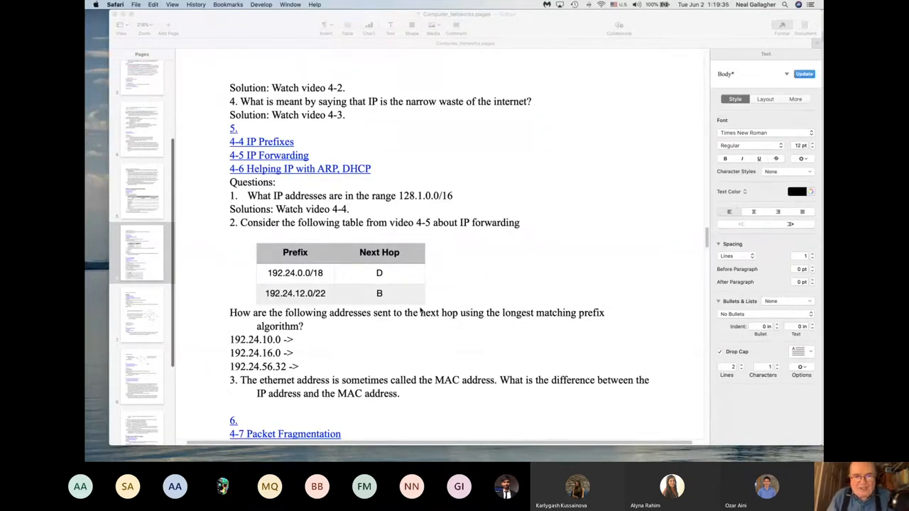
mouse_move(436, 332)
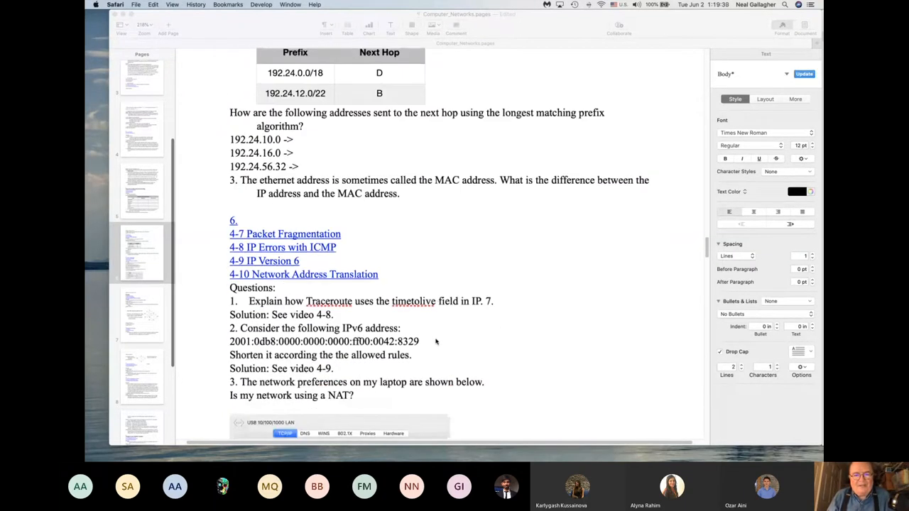
scroll("down", 3)
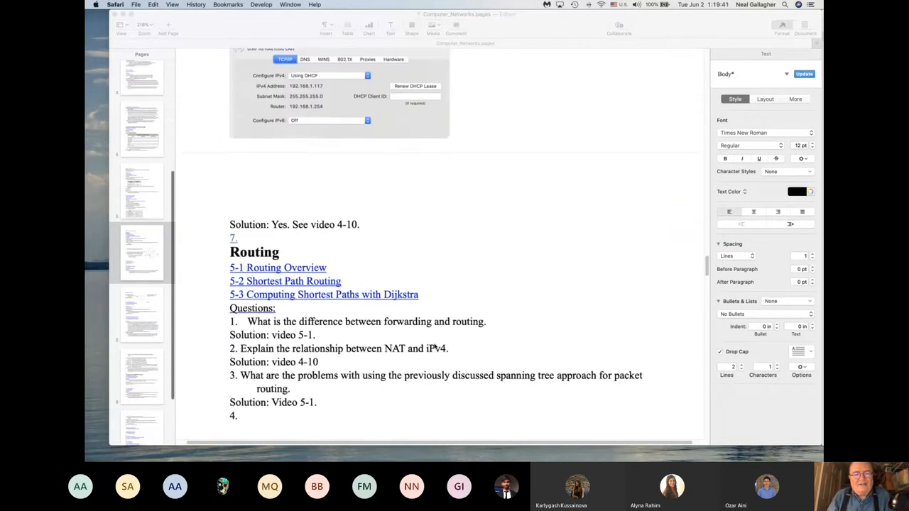
scroll("down", 3)
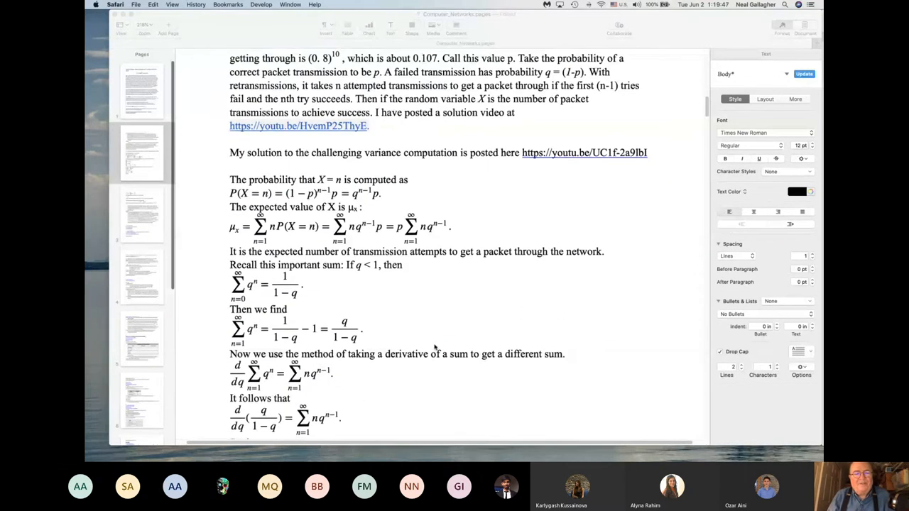
scroll("down", 3)
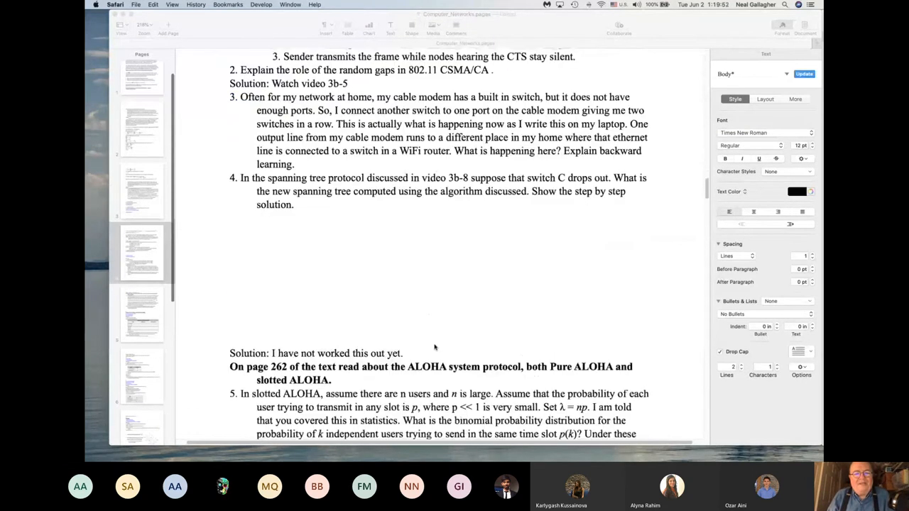
scroll("down", 3)
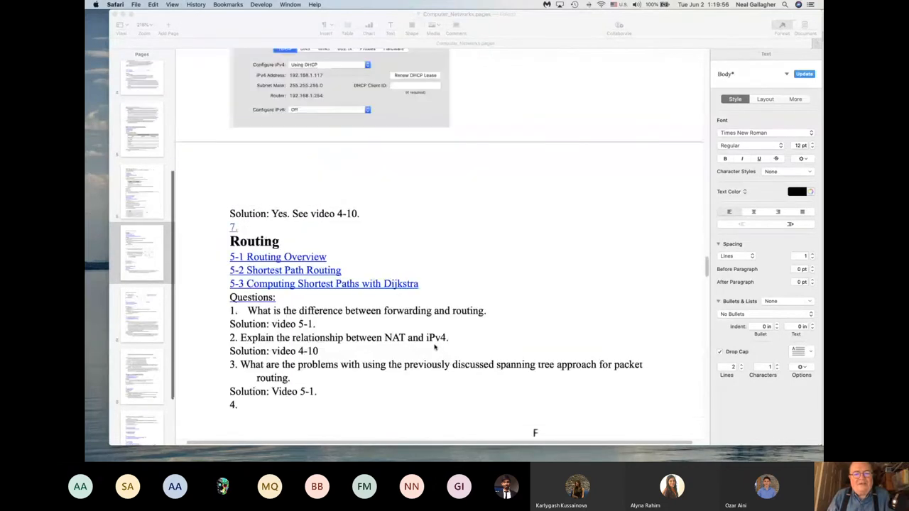
scroll("down", 3)
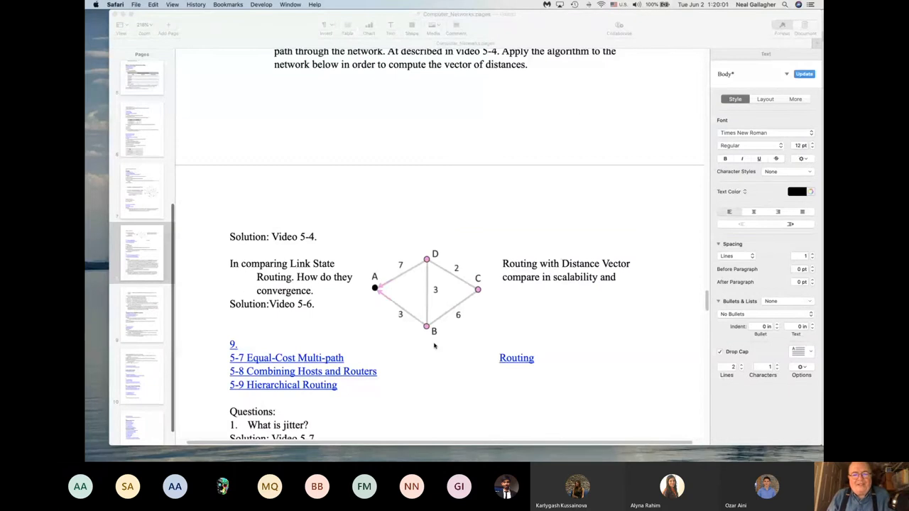
mouse_move(432, 340)
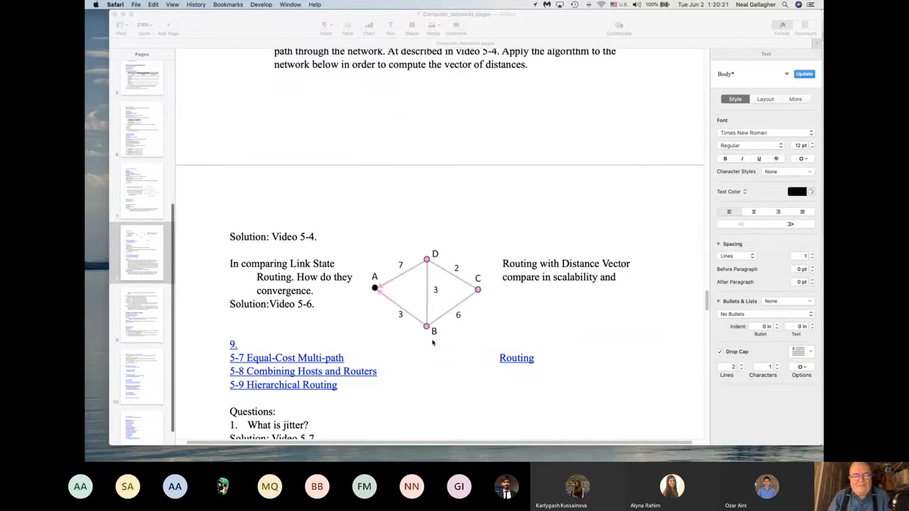
mouse_move(287, 414)
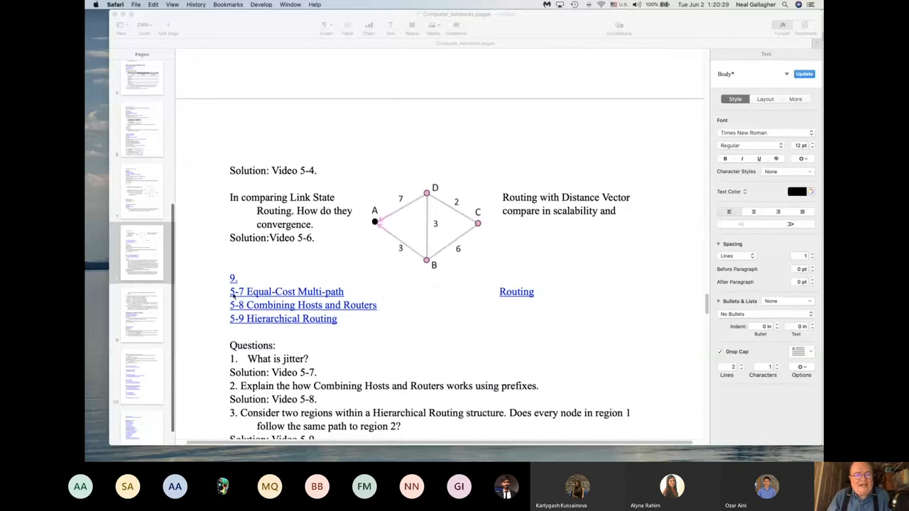
scroll("down", 3)
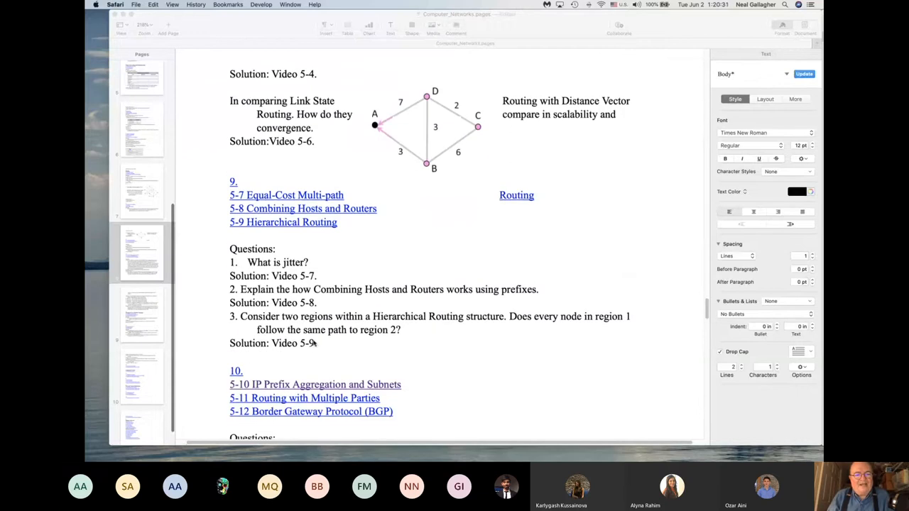
scroll("down", 3)
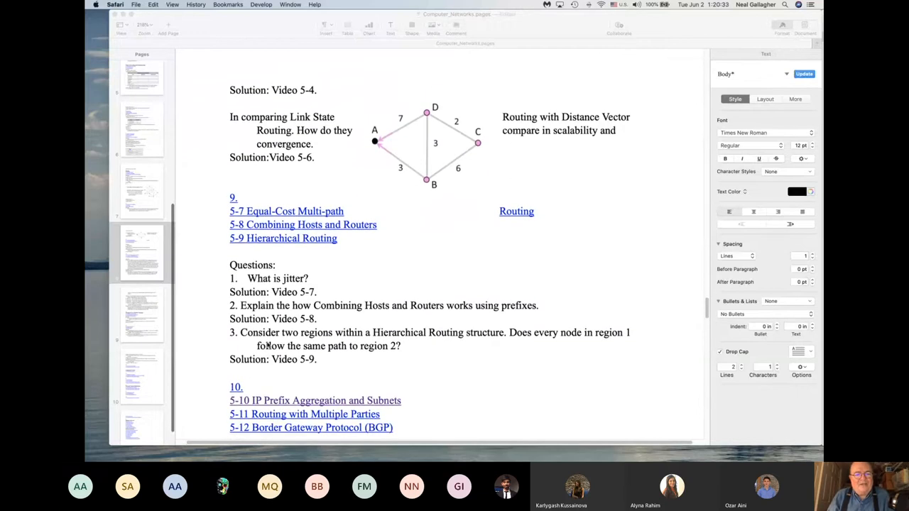
scroll("down", 3)
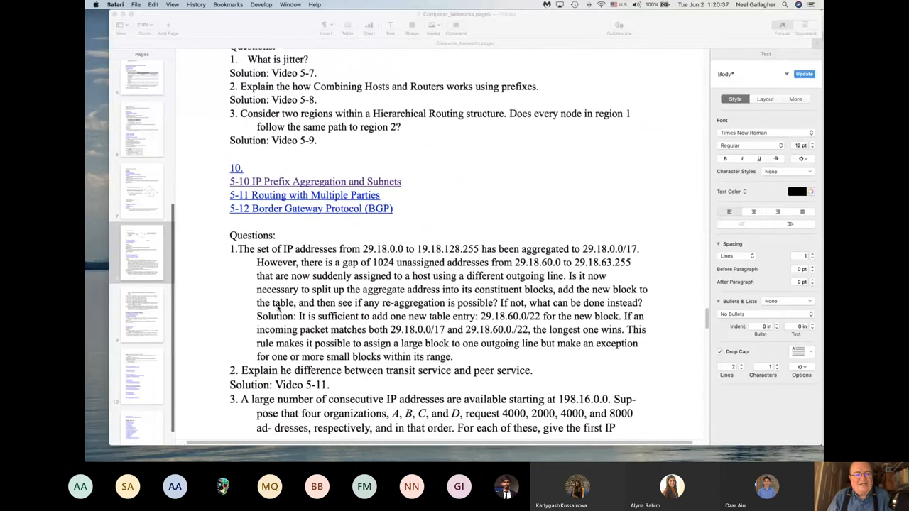
scroll("down", 3)
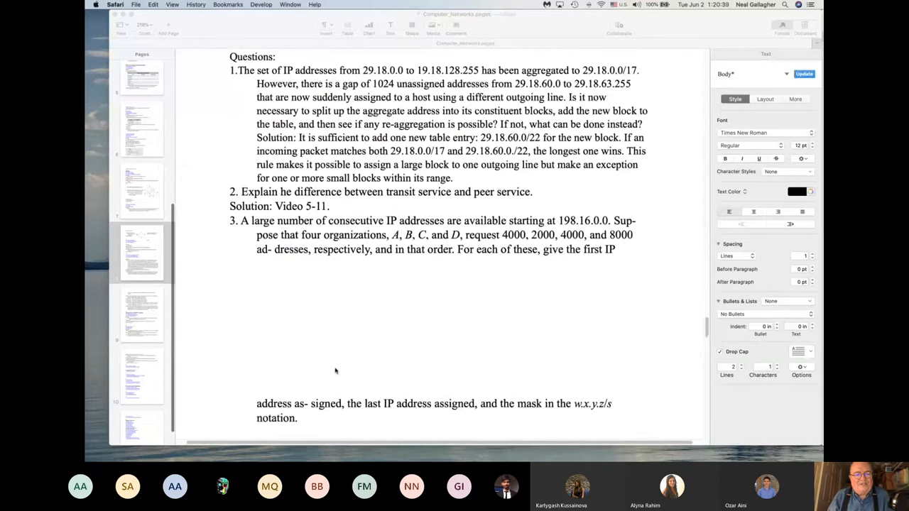
scroll("down", 3)
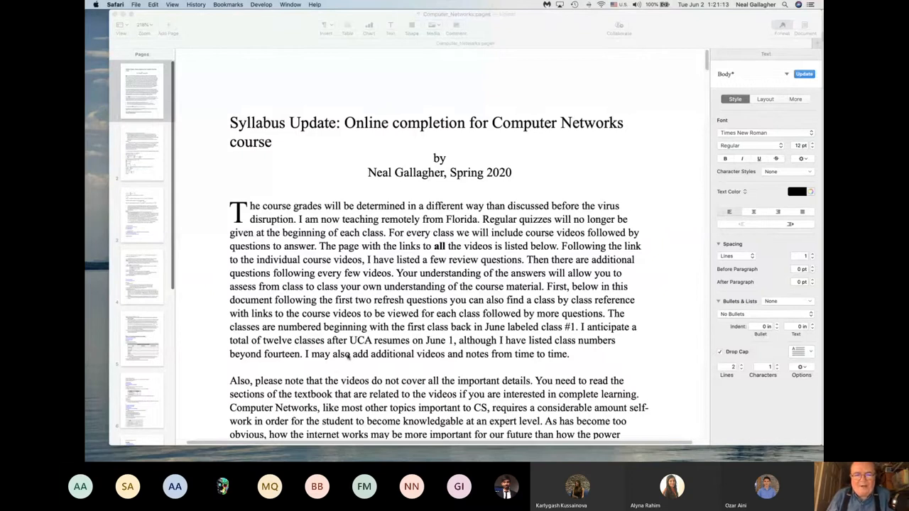
mouse_move(282, 359)
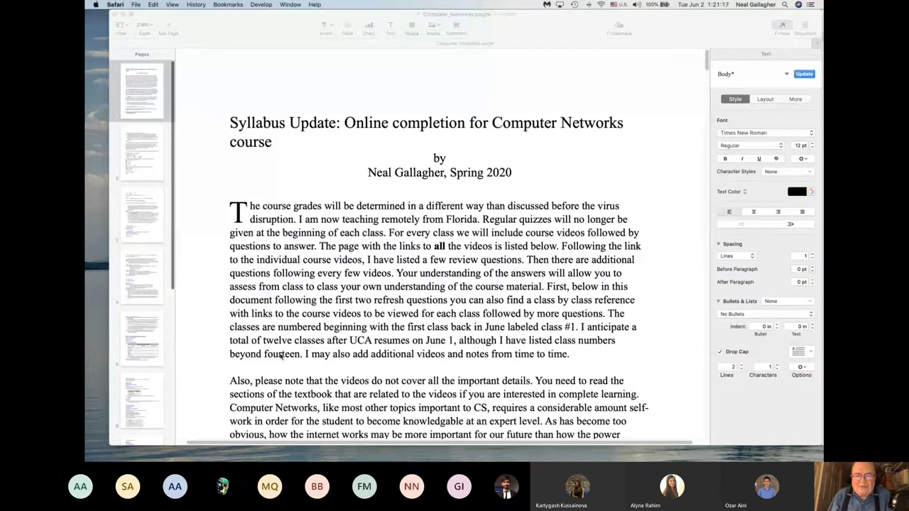
scroll("down", 3)
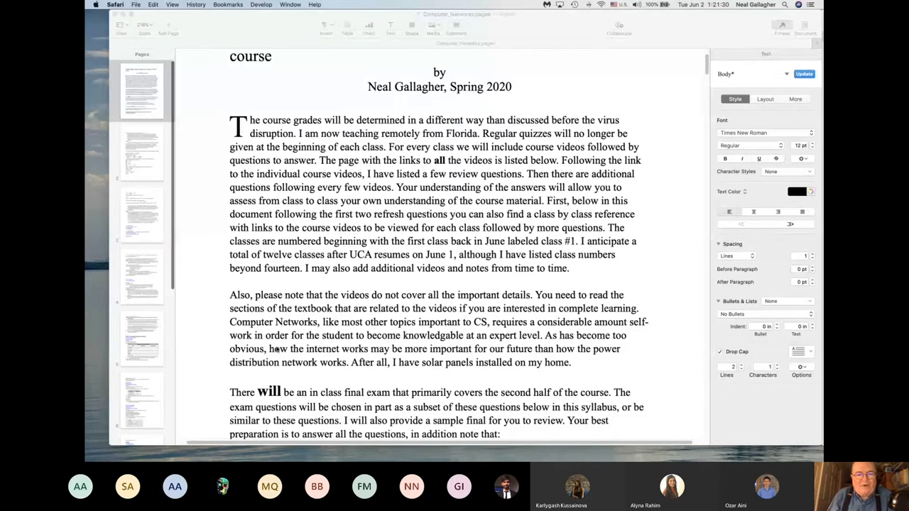
scroll("down", 3)
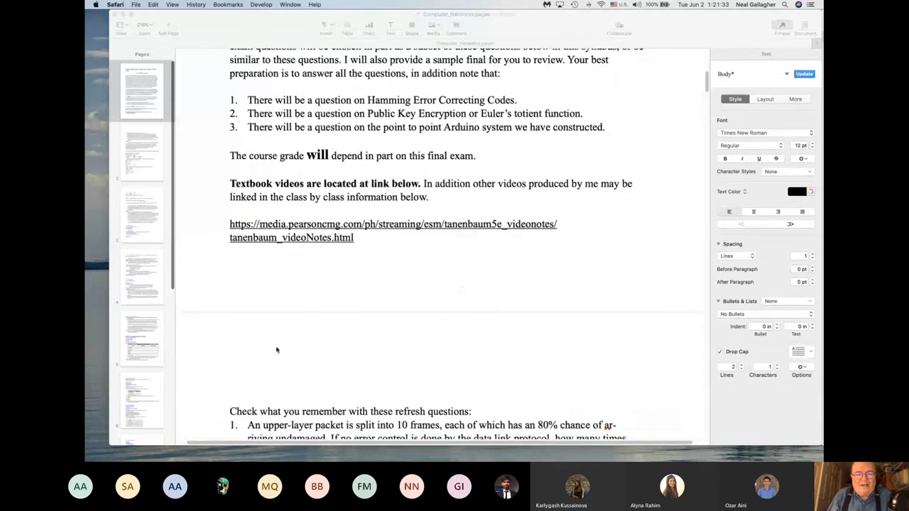
scroll("down", 3)
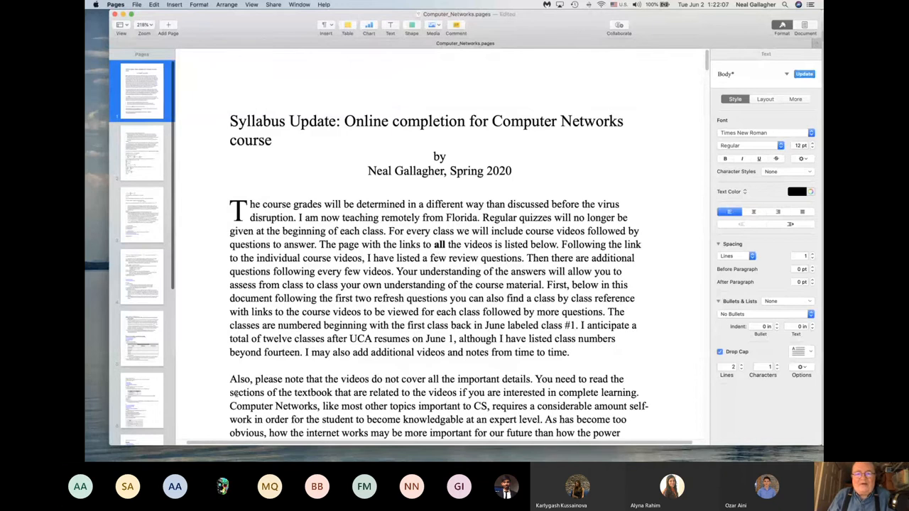
scroll("down", 3)
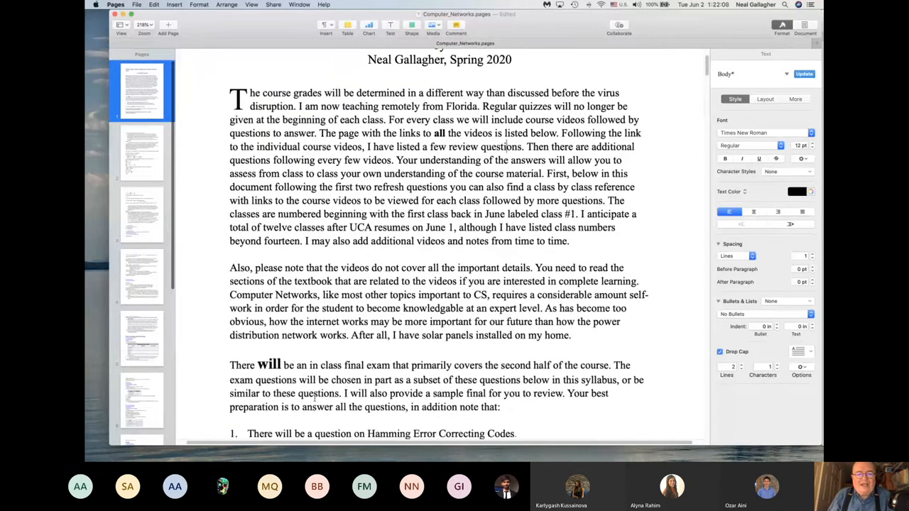
scroll("down", 3)
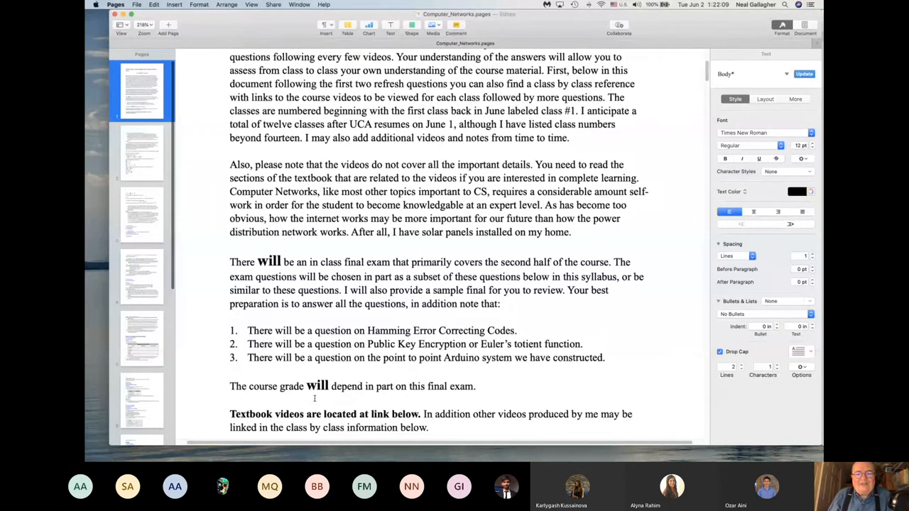
scroll("down", 3)
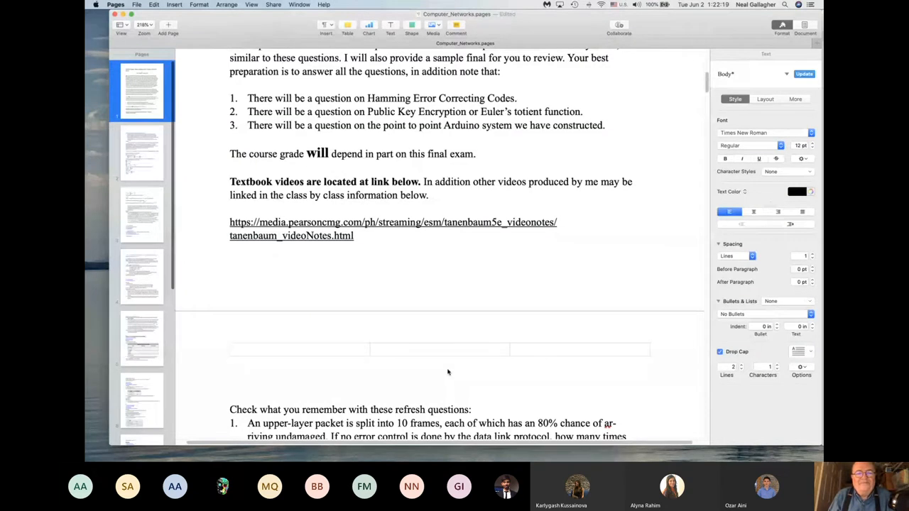
mouse_move(534, 369)
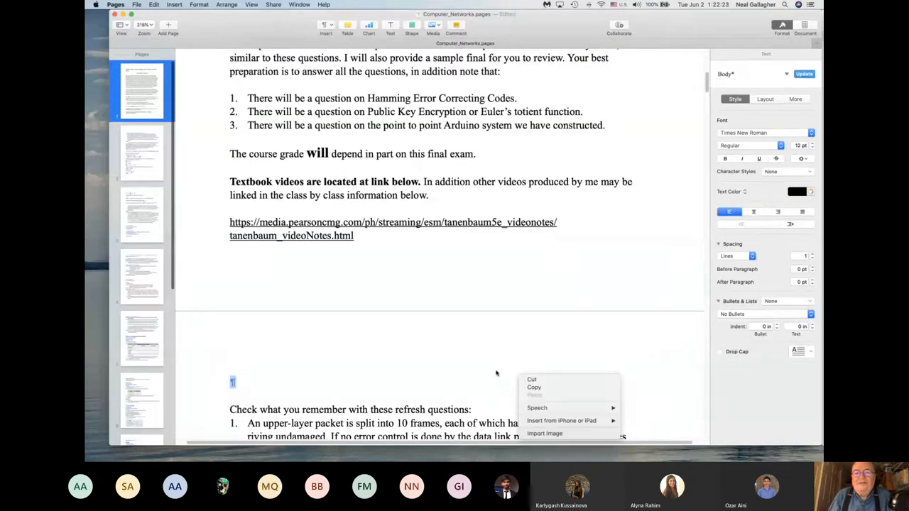
mouse_move(484, 371)
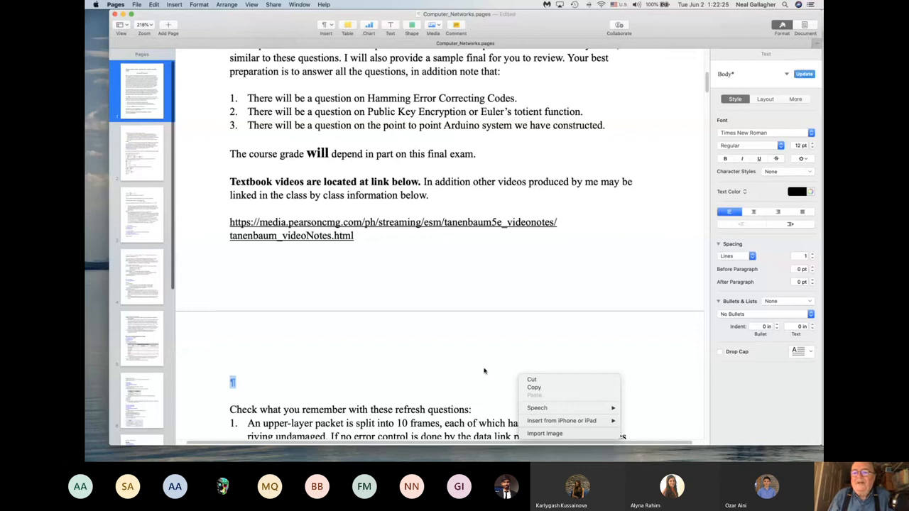
mouse_move(463, 365)
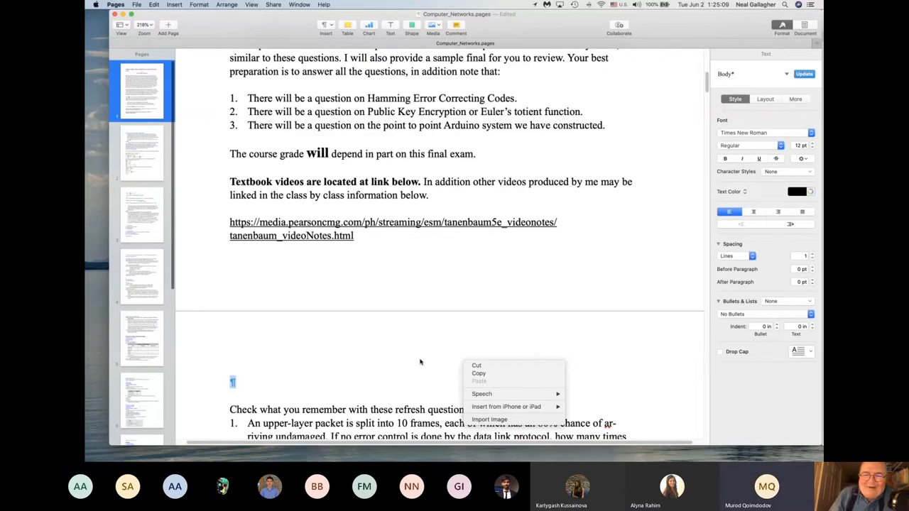
mouse_move(378, 362)
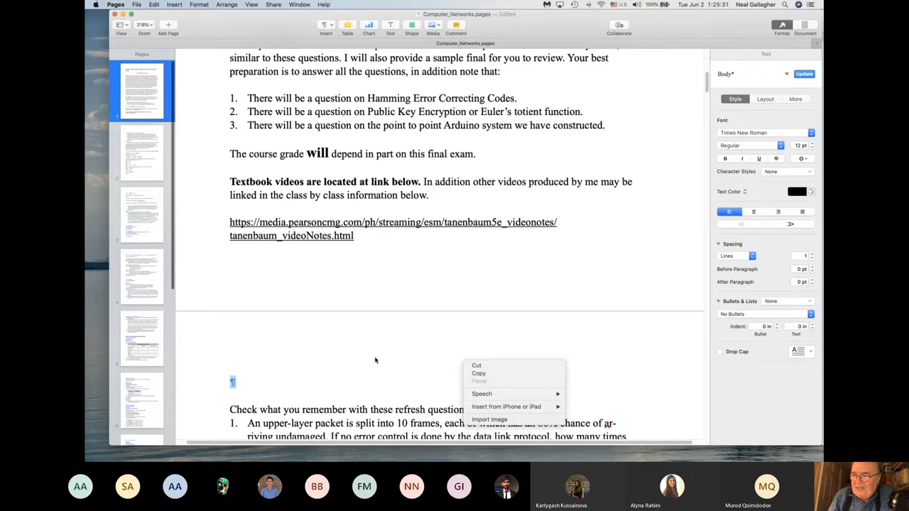
mouse_move(375, 358)
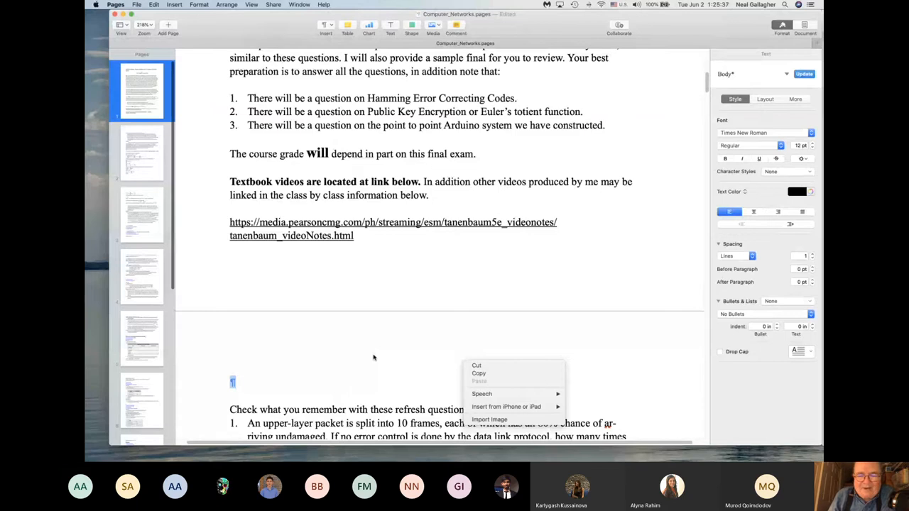
mouse_move(367, 352)
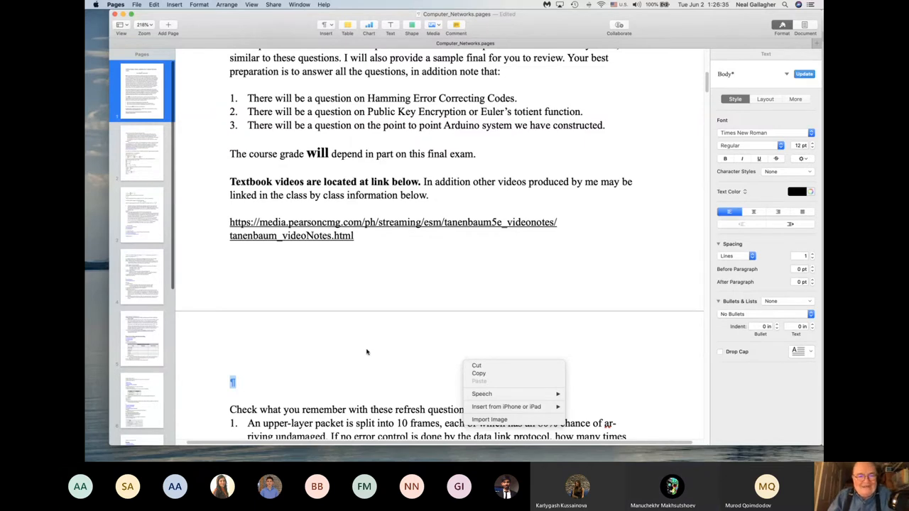
Dismiss the context menu and insert an empty table between the textbook videos link and refresh questions.
left_click(237, 381)
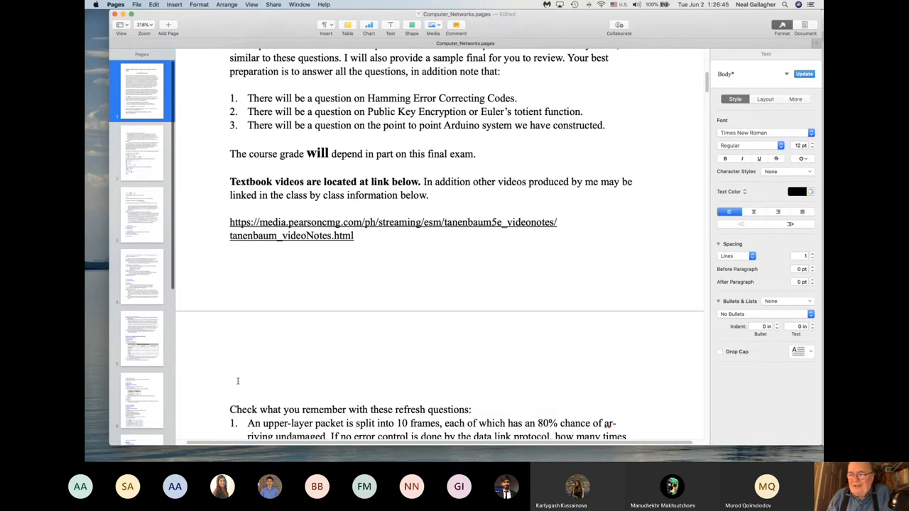
left_click(230, 380)
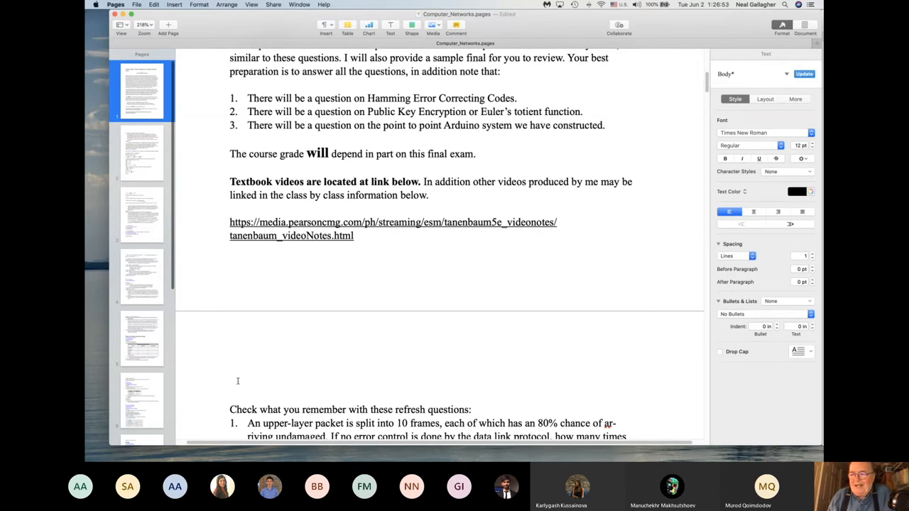
left_click(230, 380)
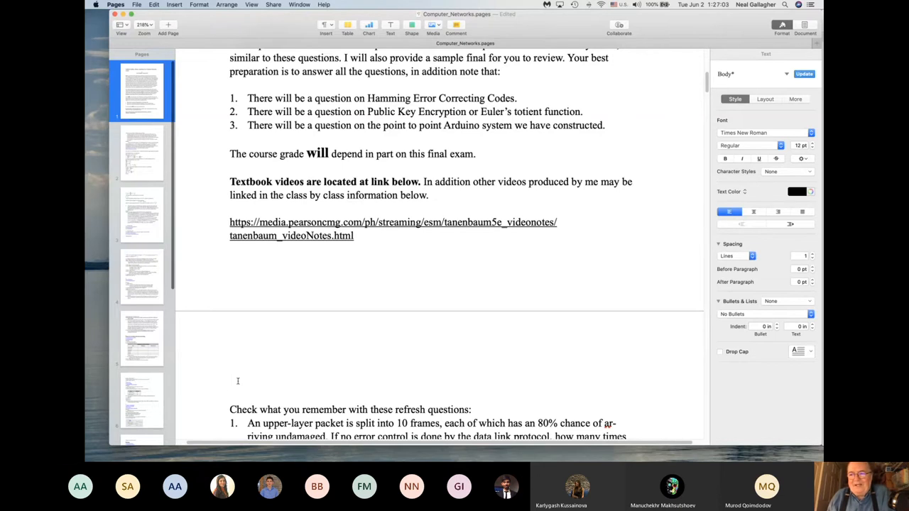
left_click(230, 380)
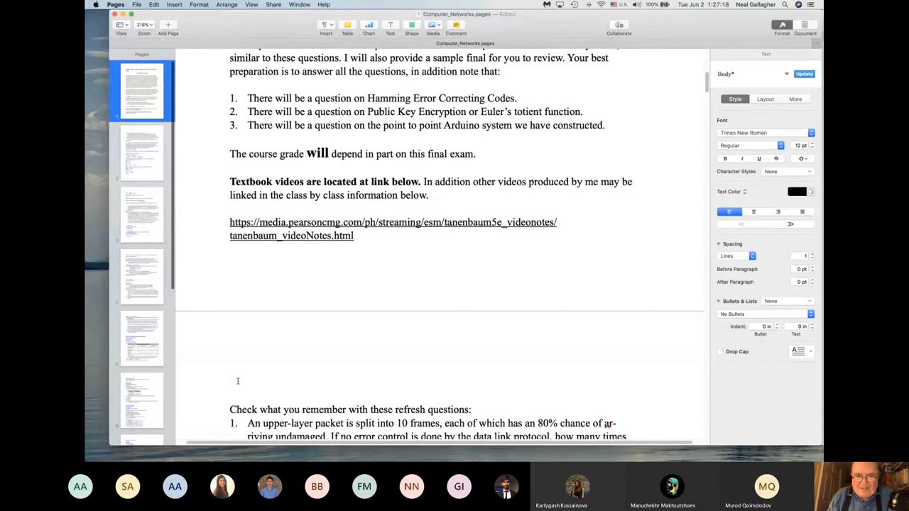
left_click(230, 382)
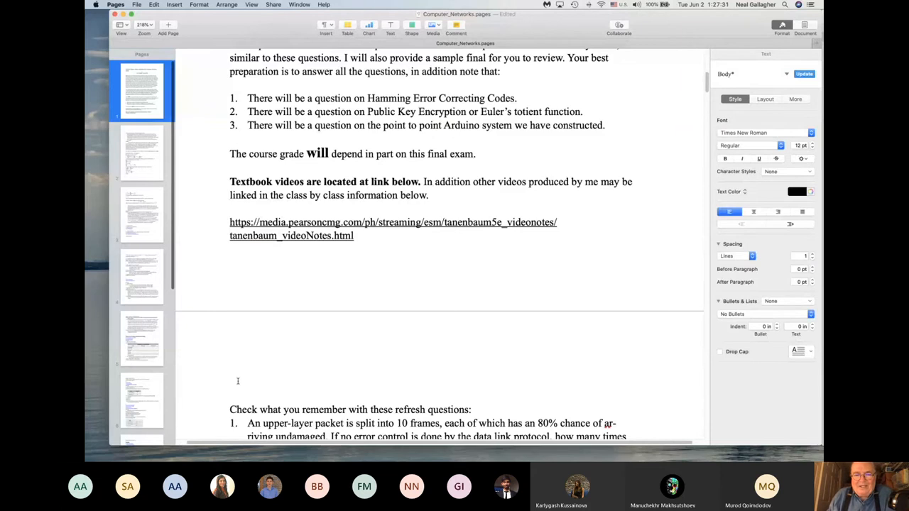
left_click(230, 381)
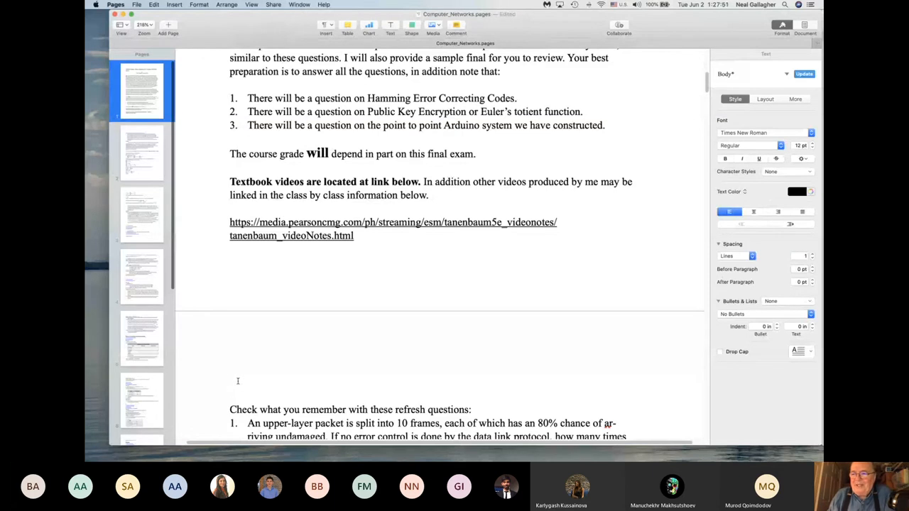
left_click(239, 382)
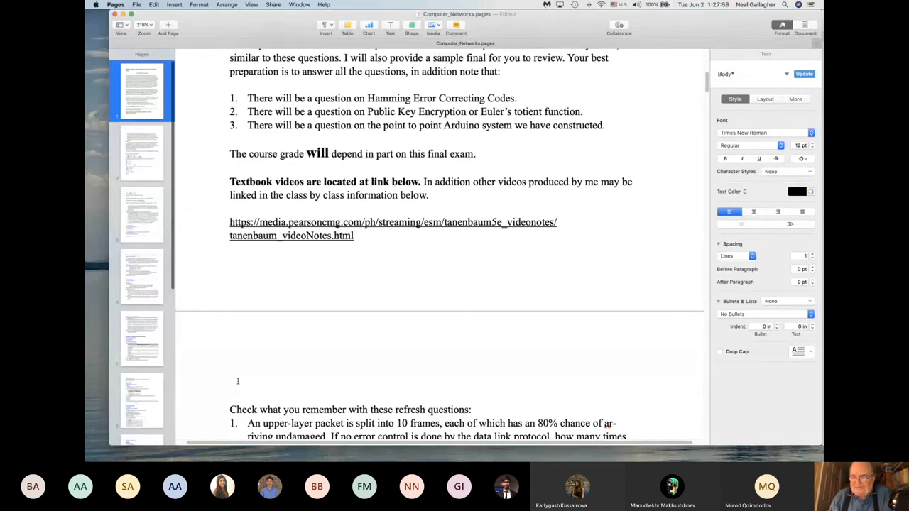
left_click(230, 380)
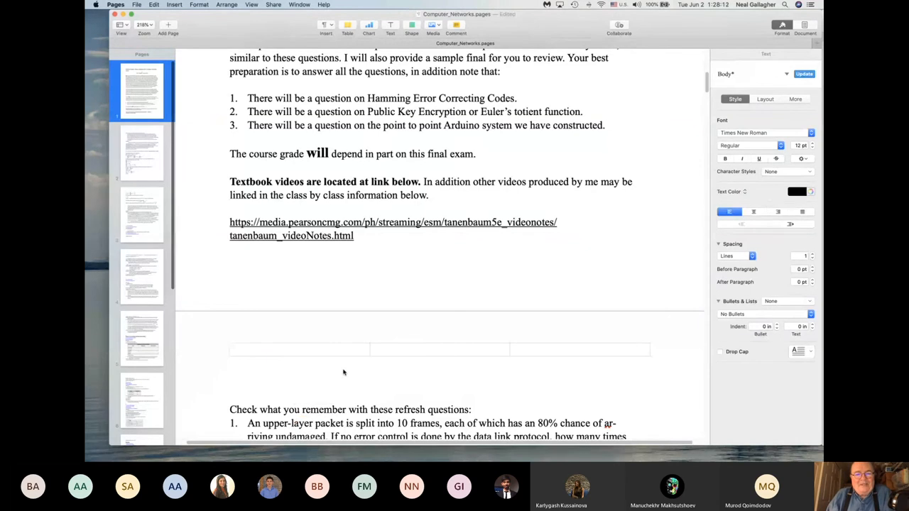
Return the document to its 'Syllabus Update: Online completion' title page.
left_click(230, 383)
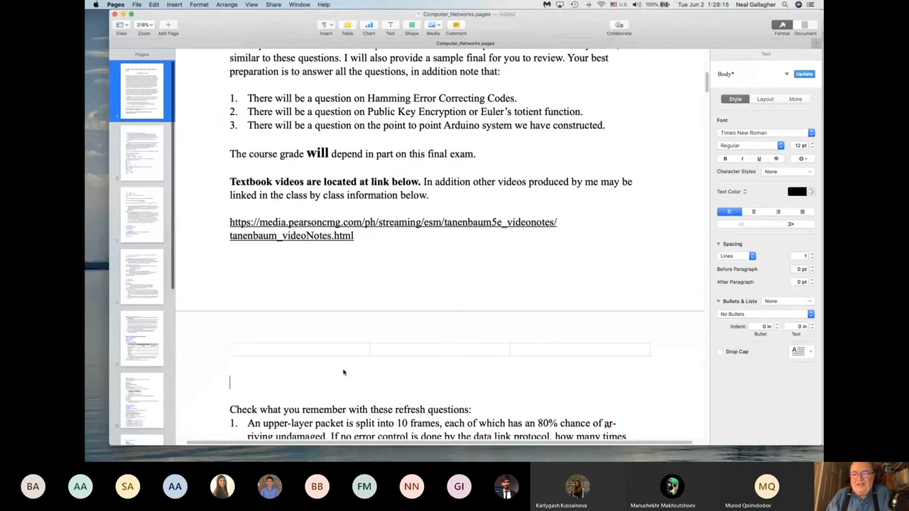
mouse_move(347, 372)
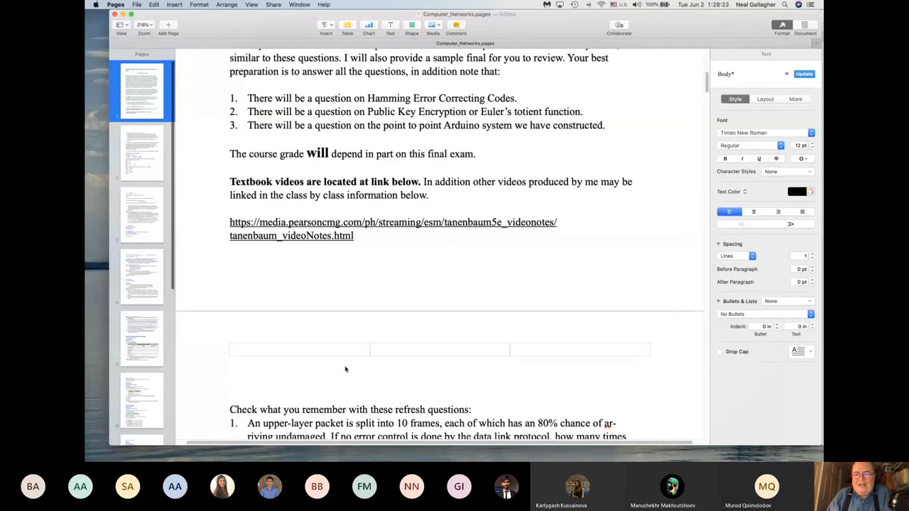
left_click(230, 382)
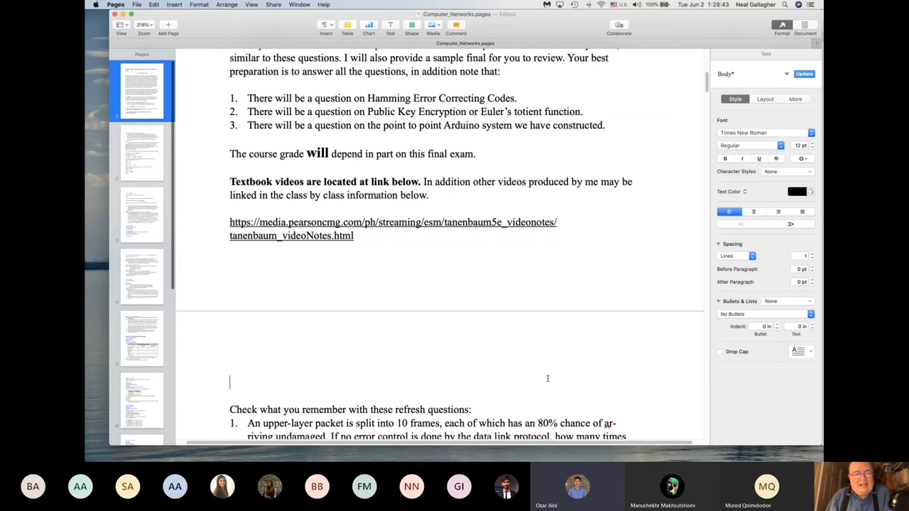
left_click(347, 27)
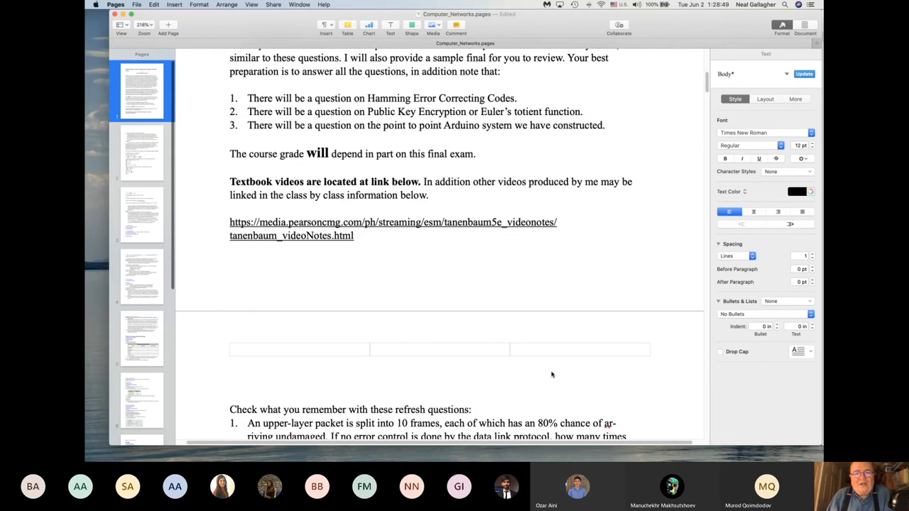
left_click(230, 382)
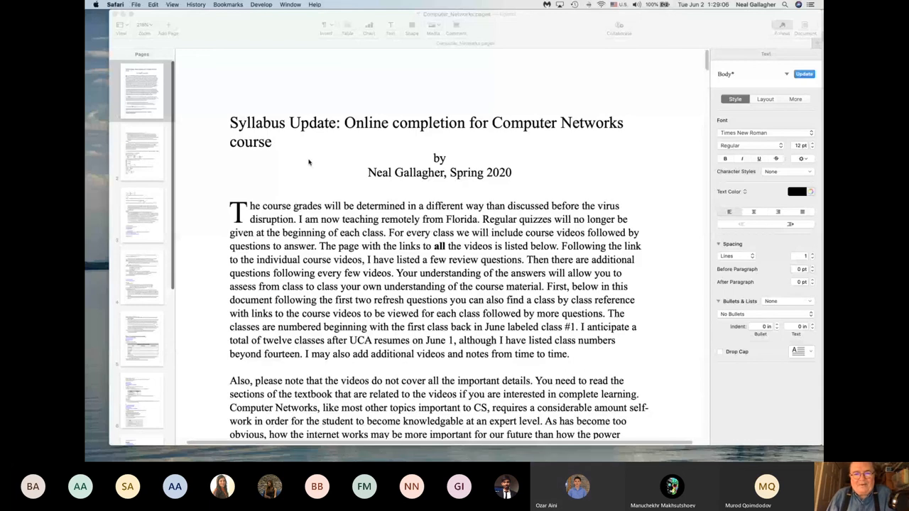
mouse_move(307, 164)
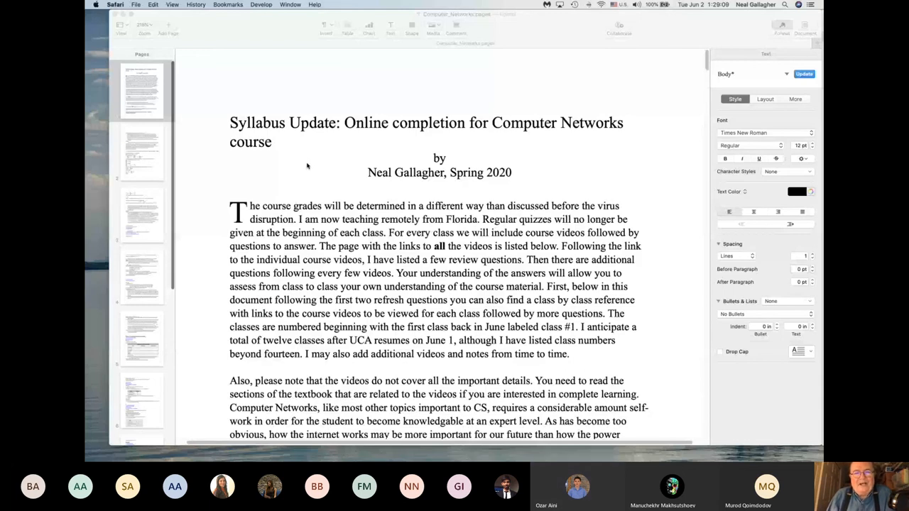
mouse_move(265, 129)
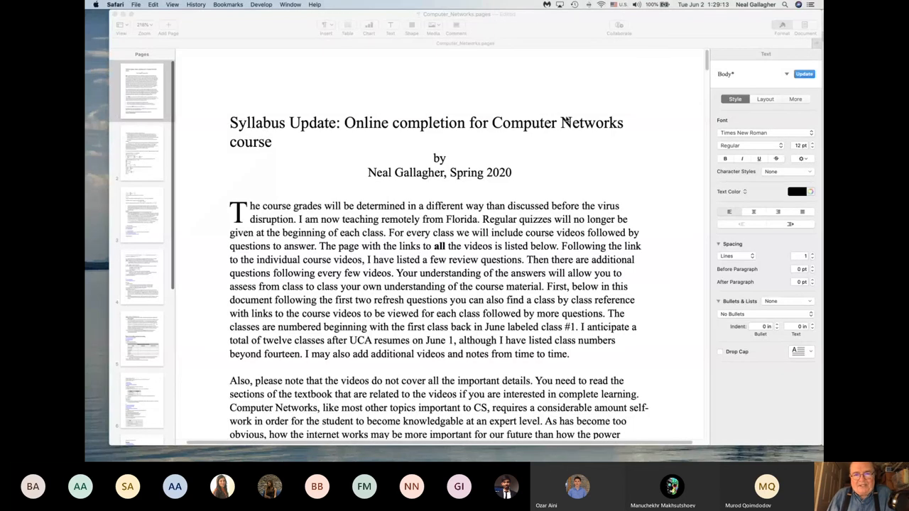
Scroll down to link-layer class links 3b-1 to 3b-6 and the polynomial division chapter question.
scroll("down", 3)
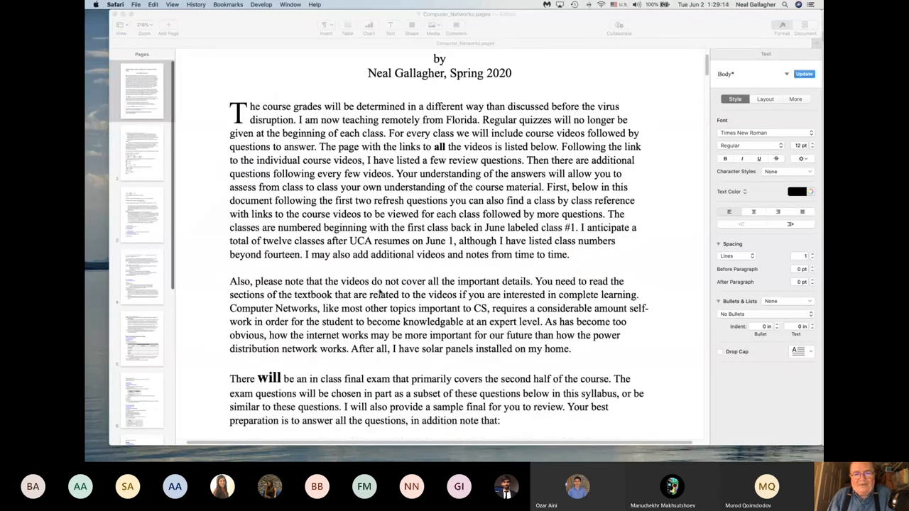
scroll("down", 3)
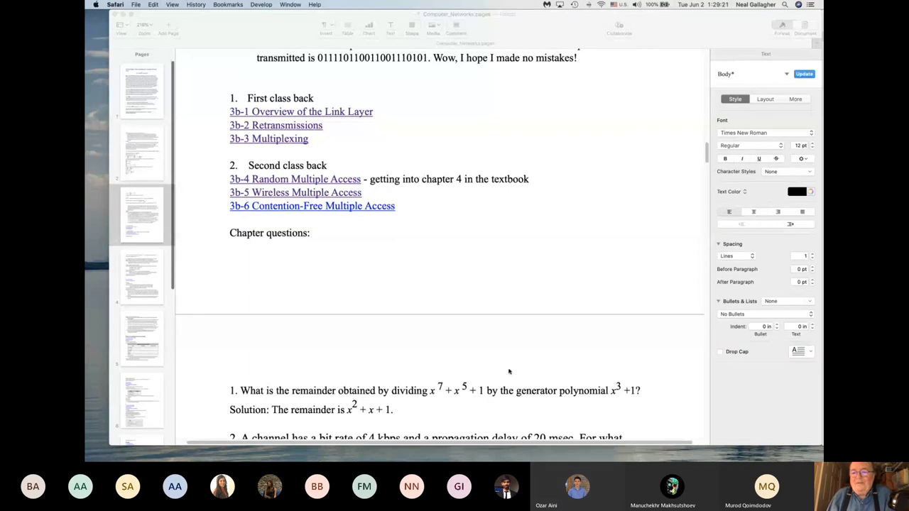
mouse_move(506, 368)
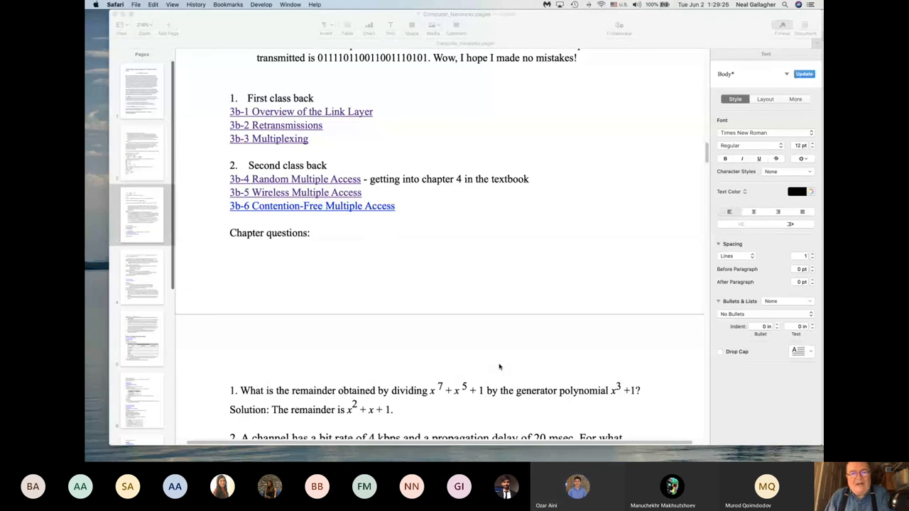
mouse_move(562, 421)
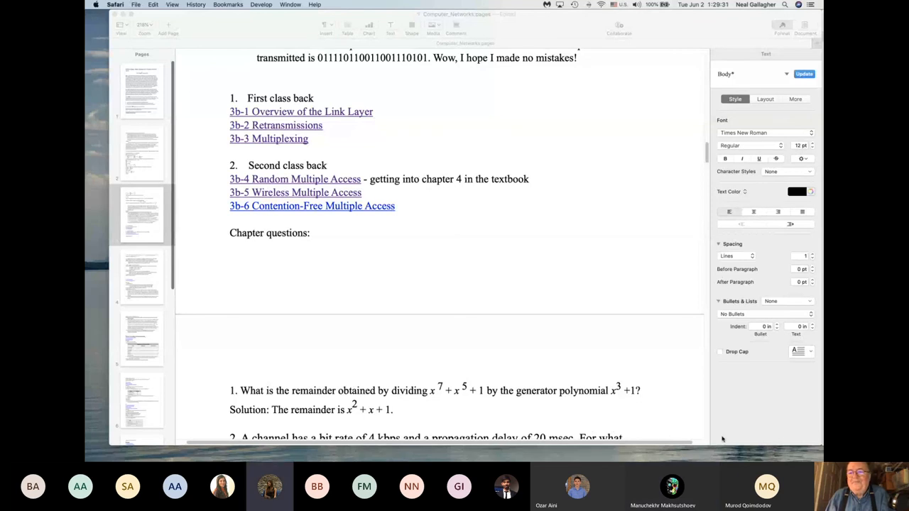
mouse_move(809, 403)
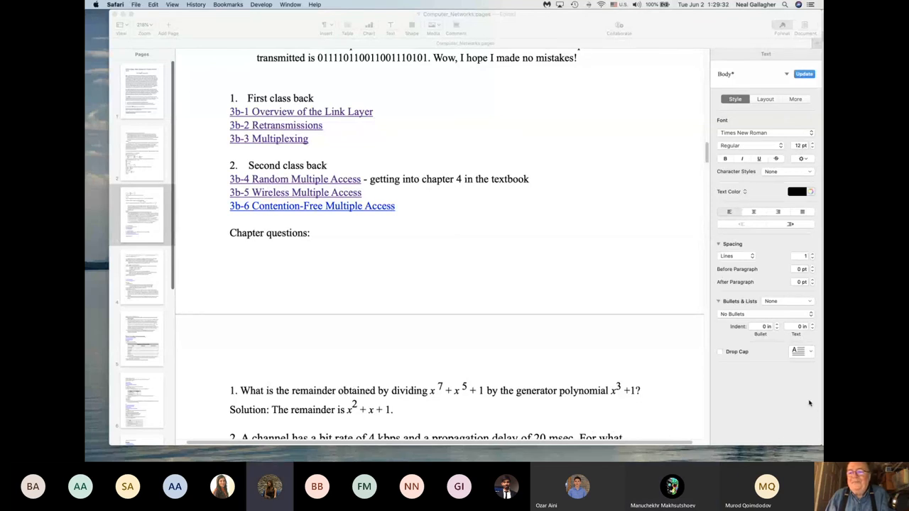